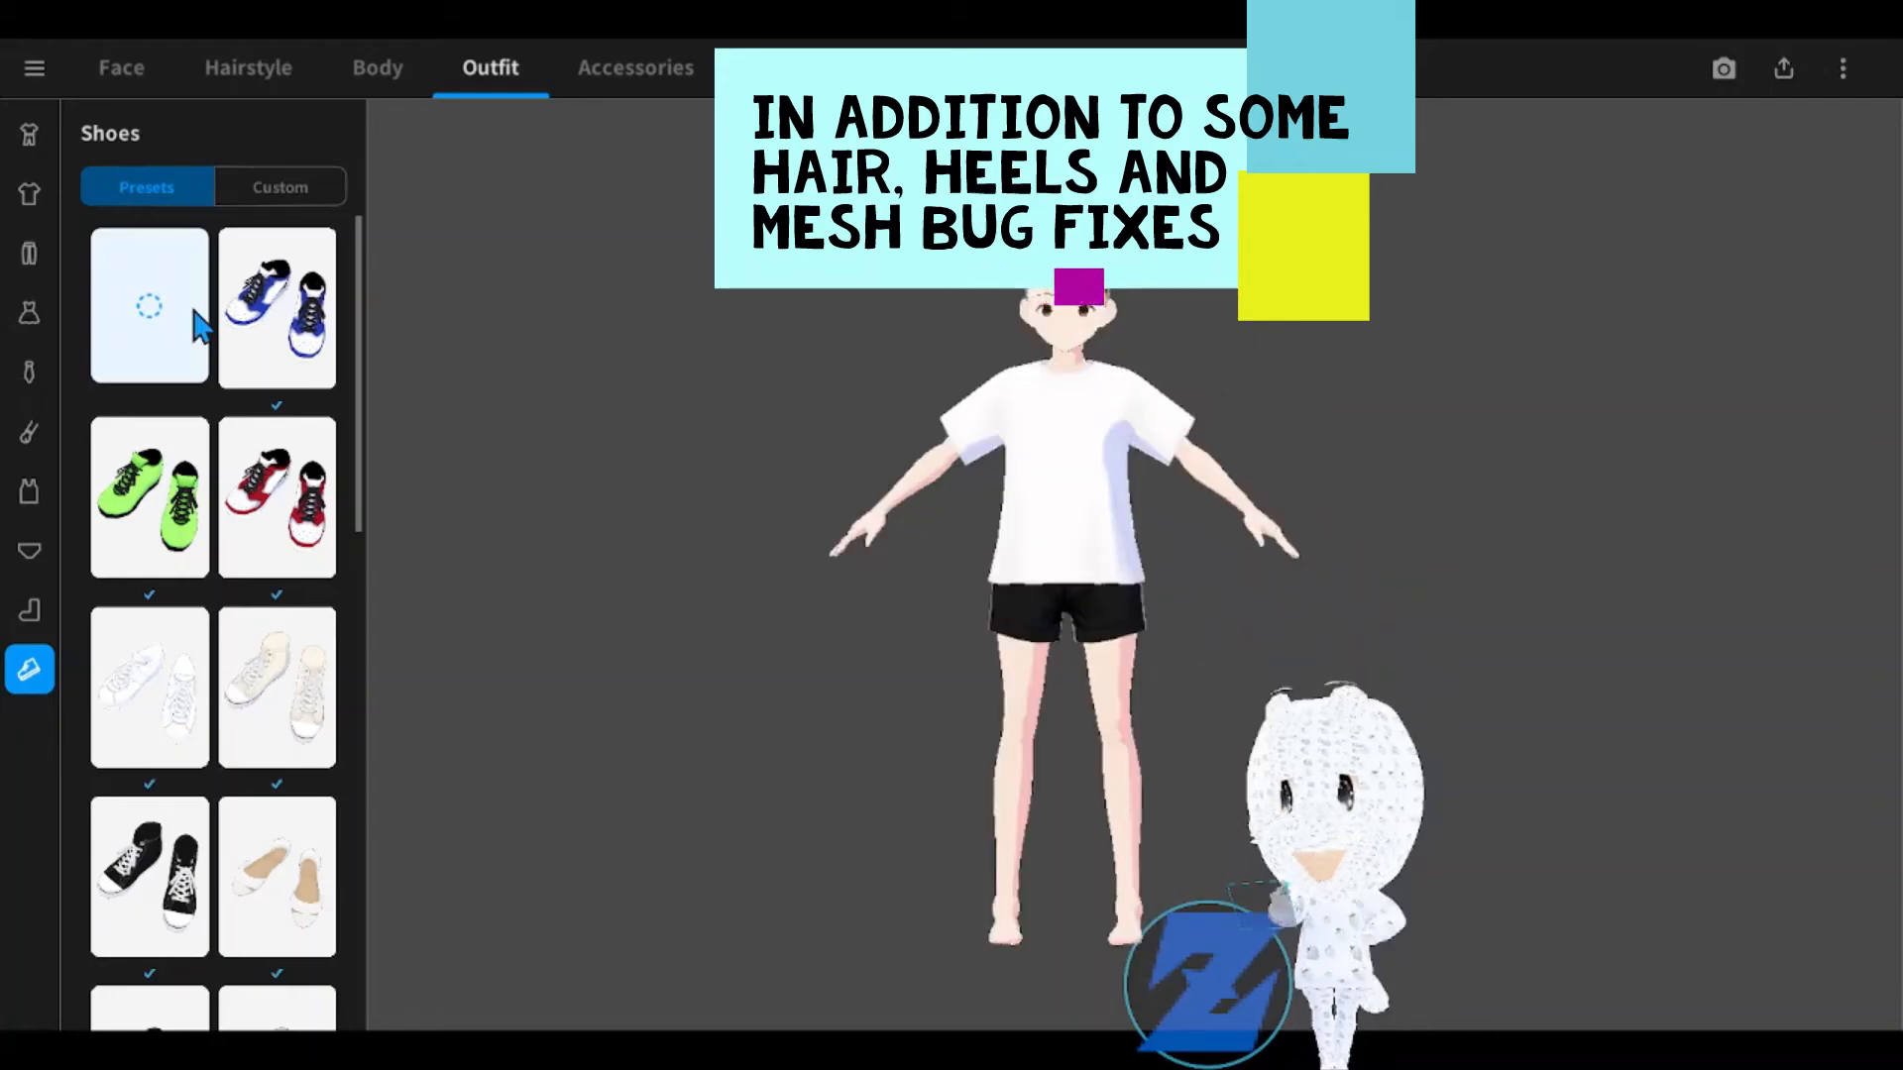
Step: Apply a white knee-high boot preset from the Shoes category to the avatar
click(279, 187)
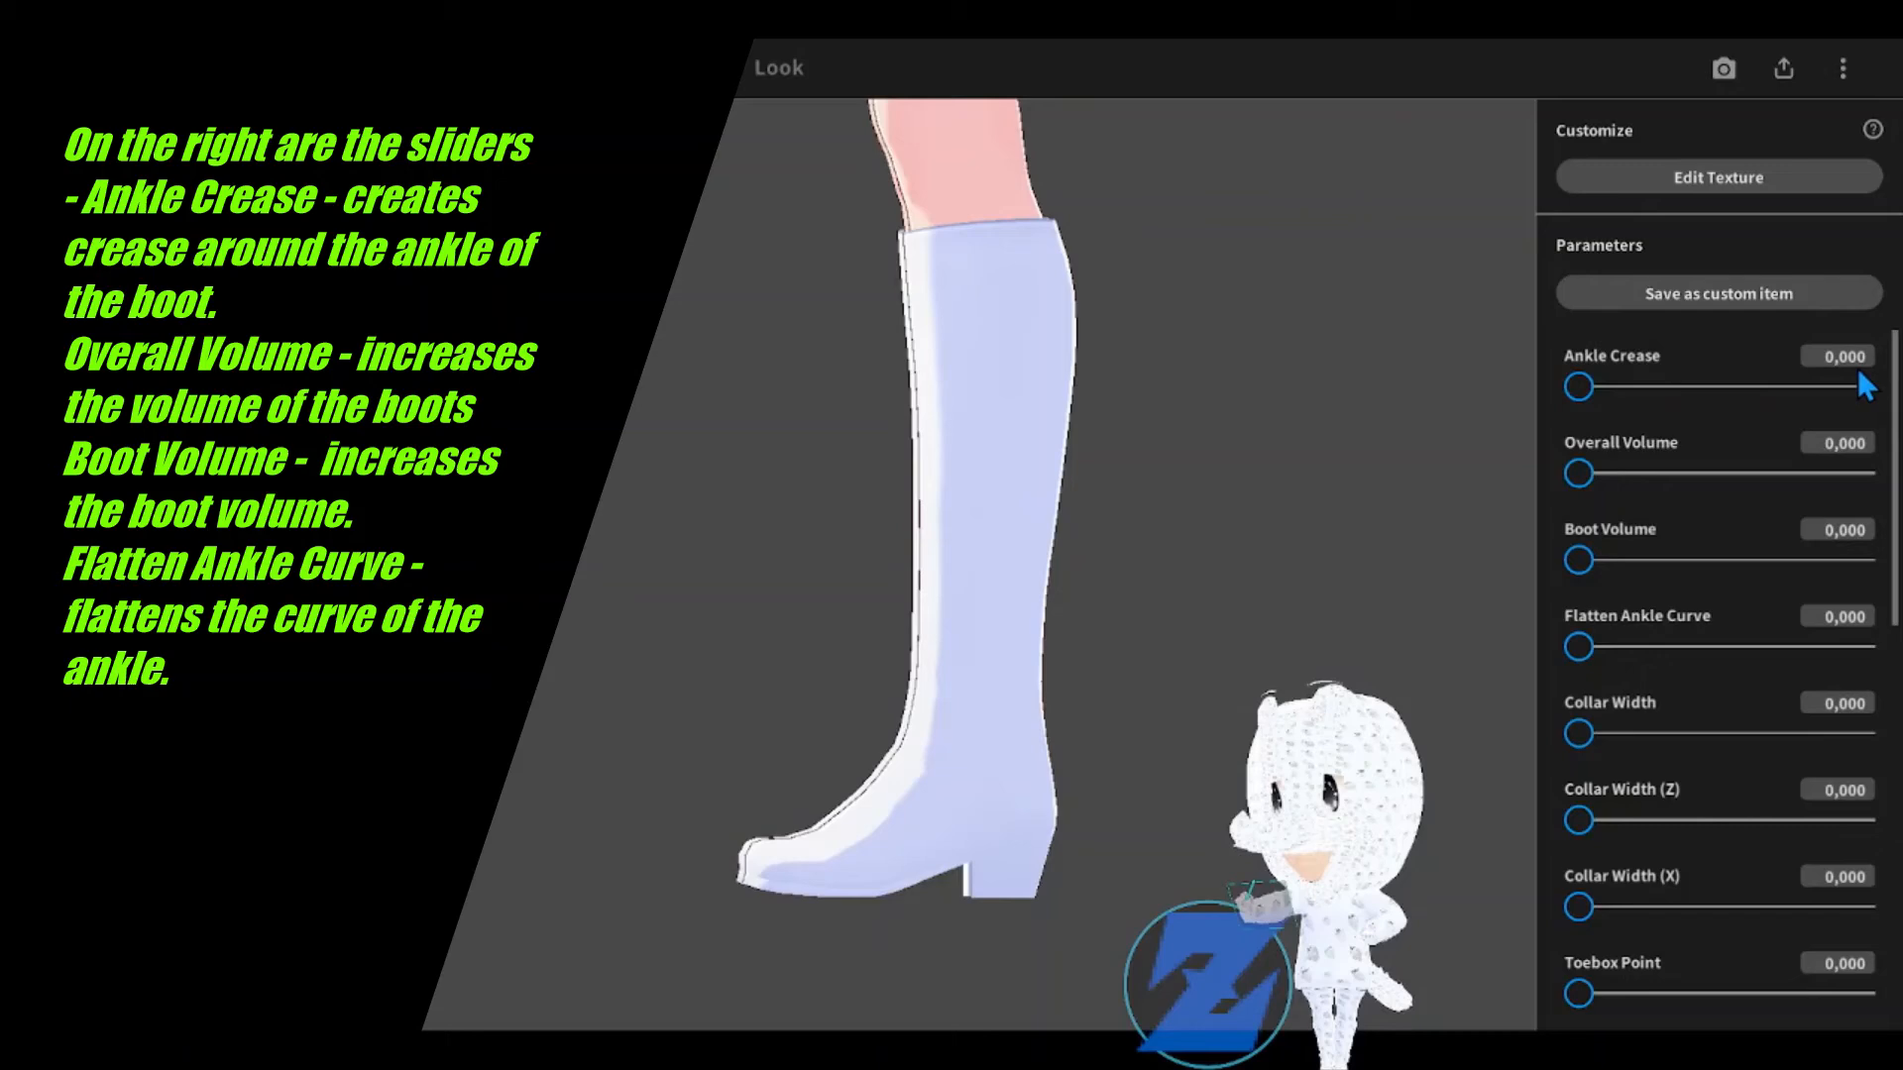
Step: Add a faint ankle crease and settle the boot's overall volume at a low value
drag(1580, 387, 1635, 386)
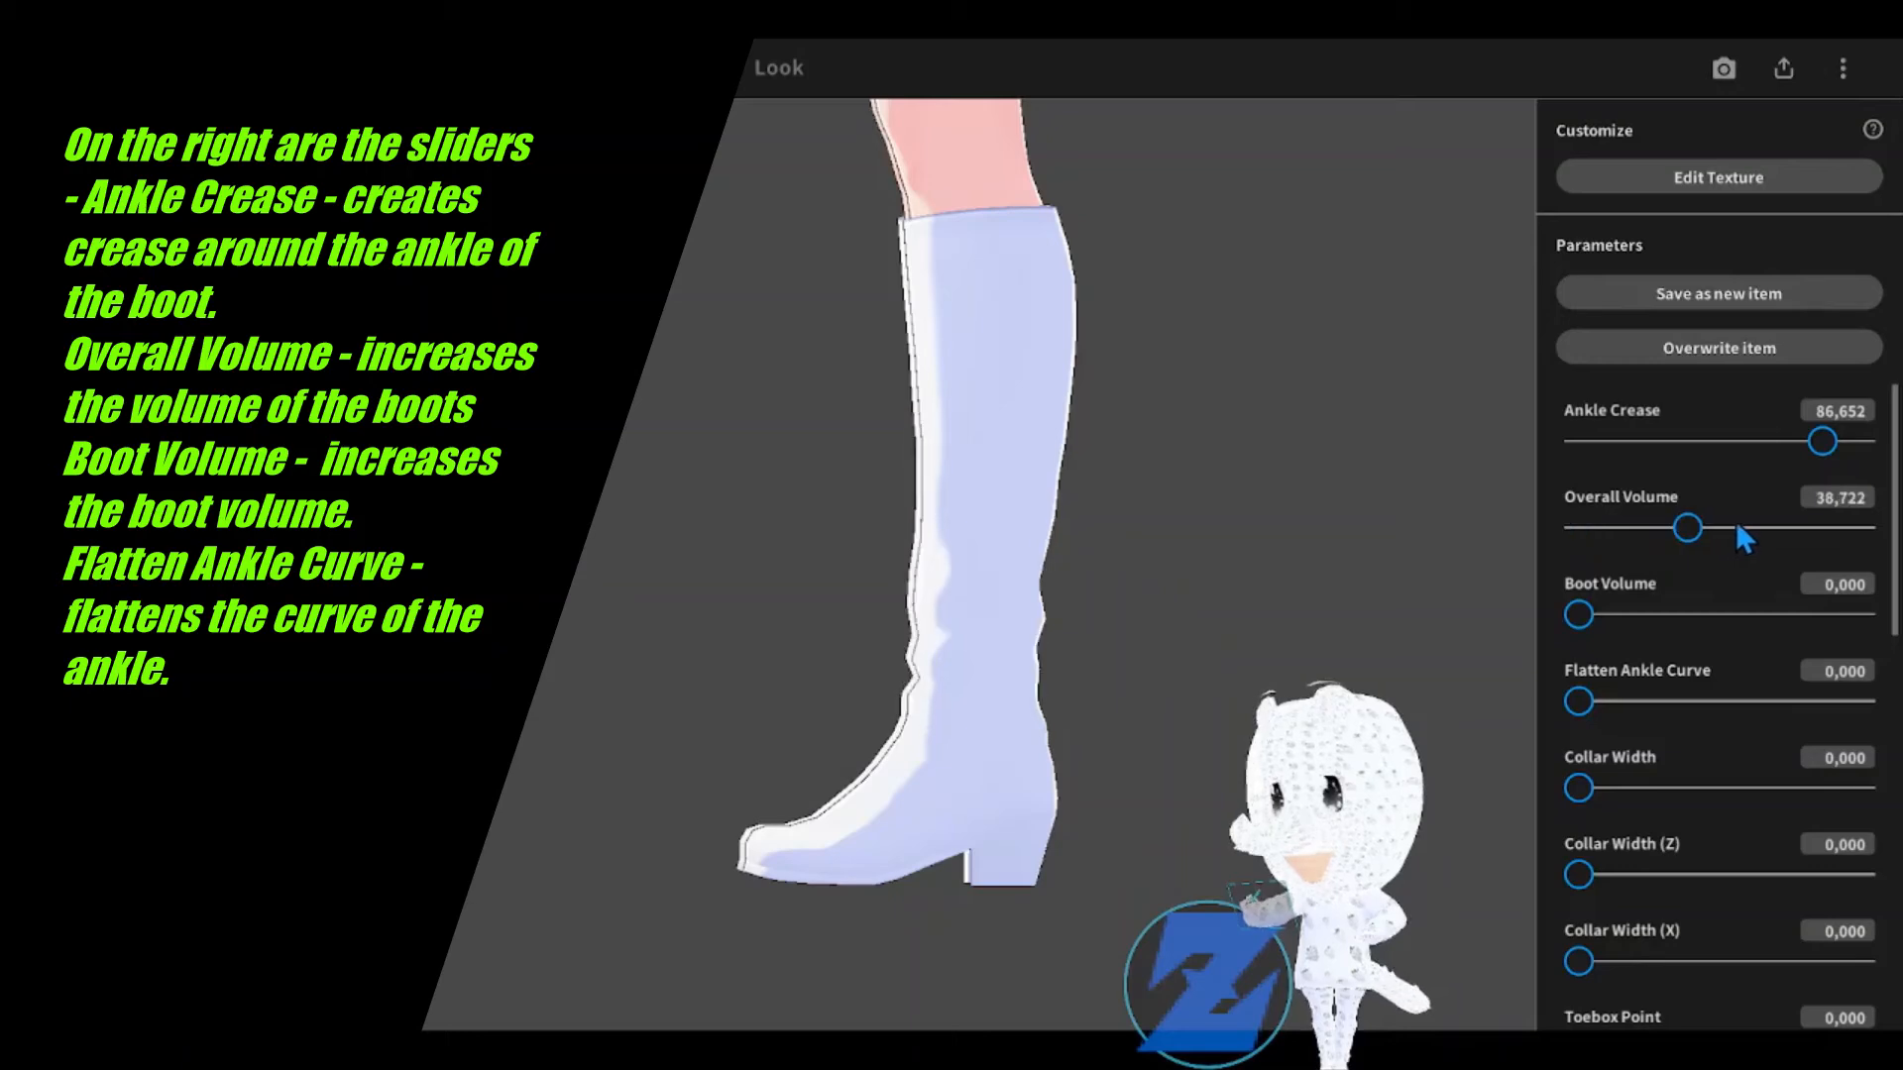
drag(1684, 528, 1857, 527)
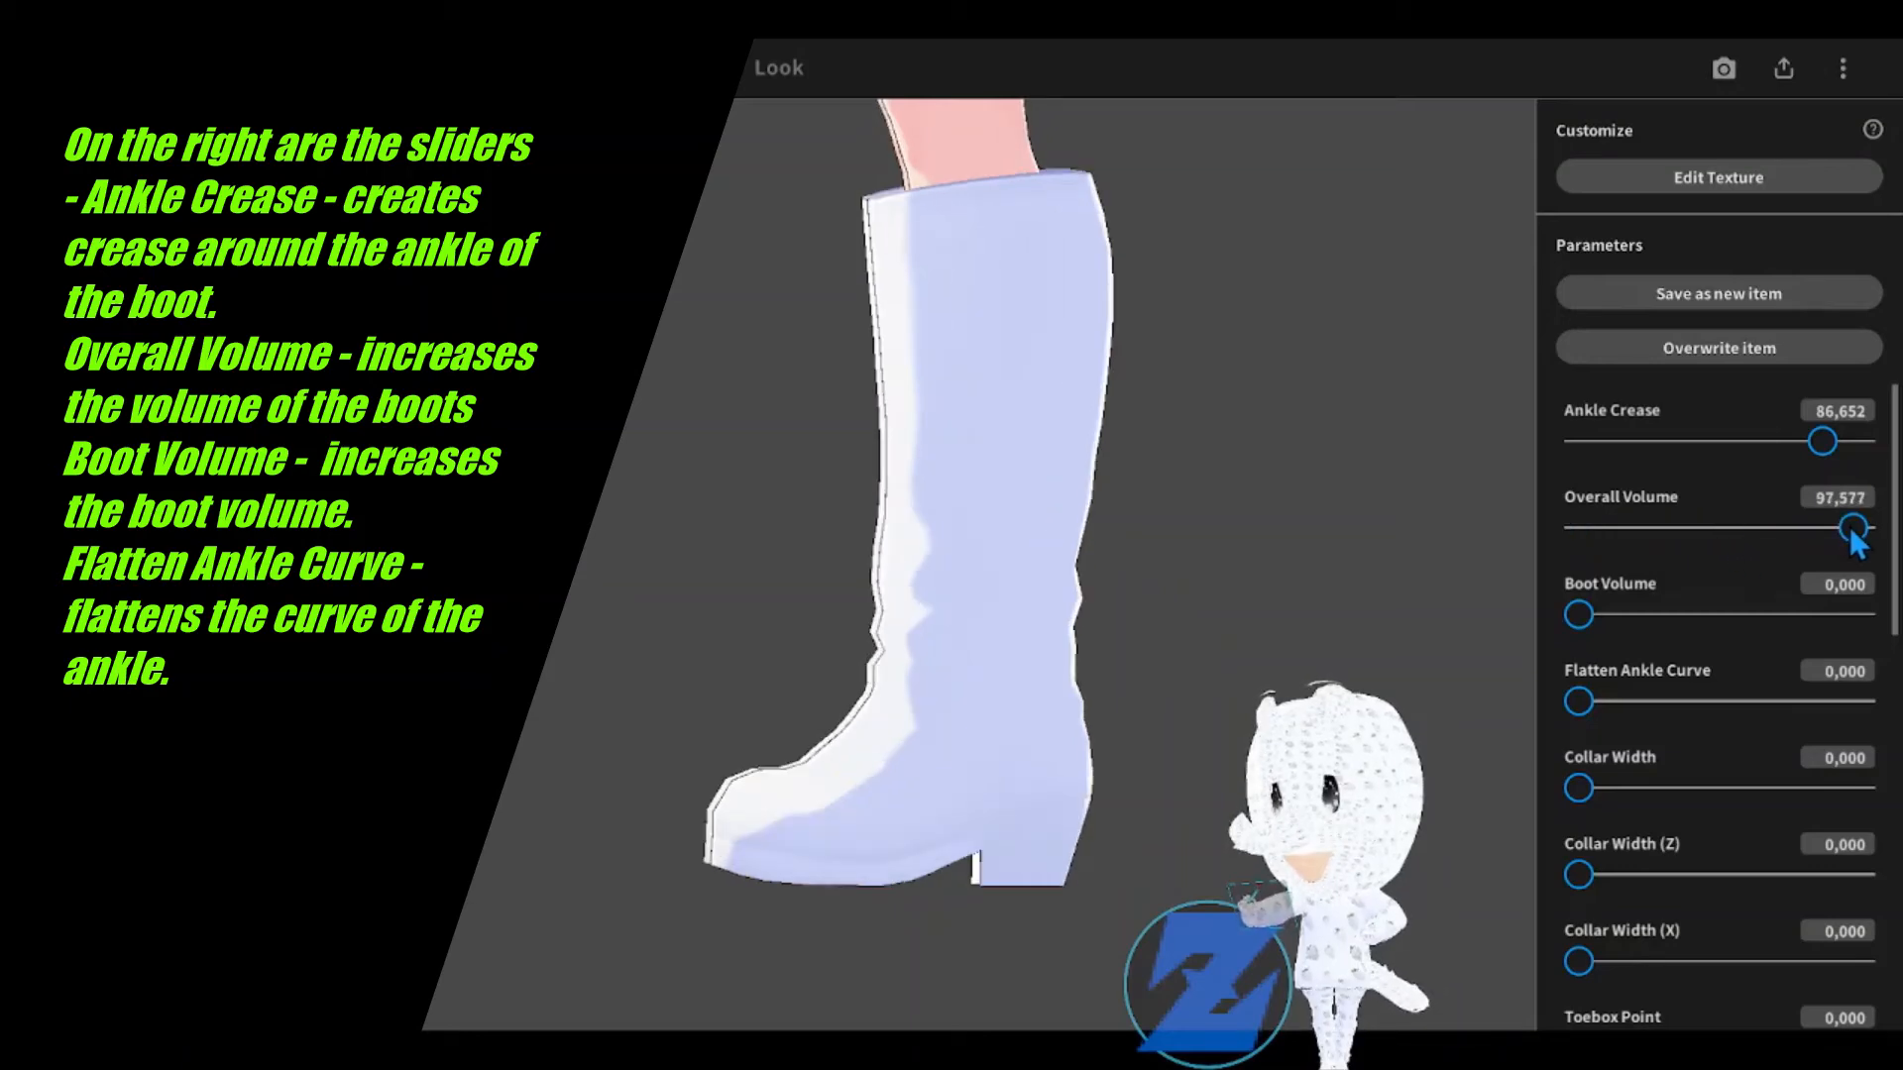
drag(1819, 527, 1599, 527)
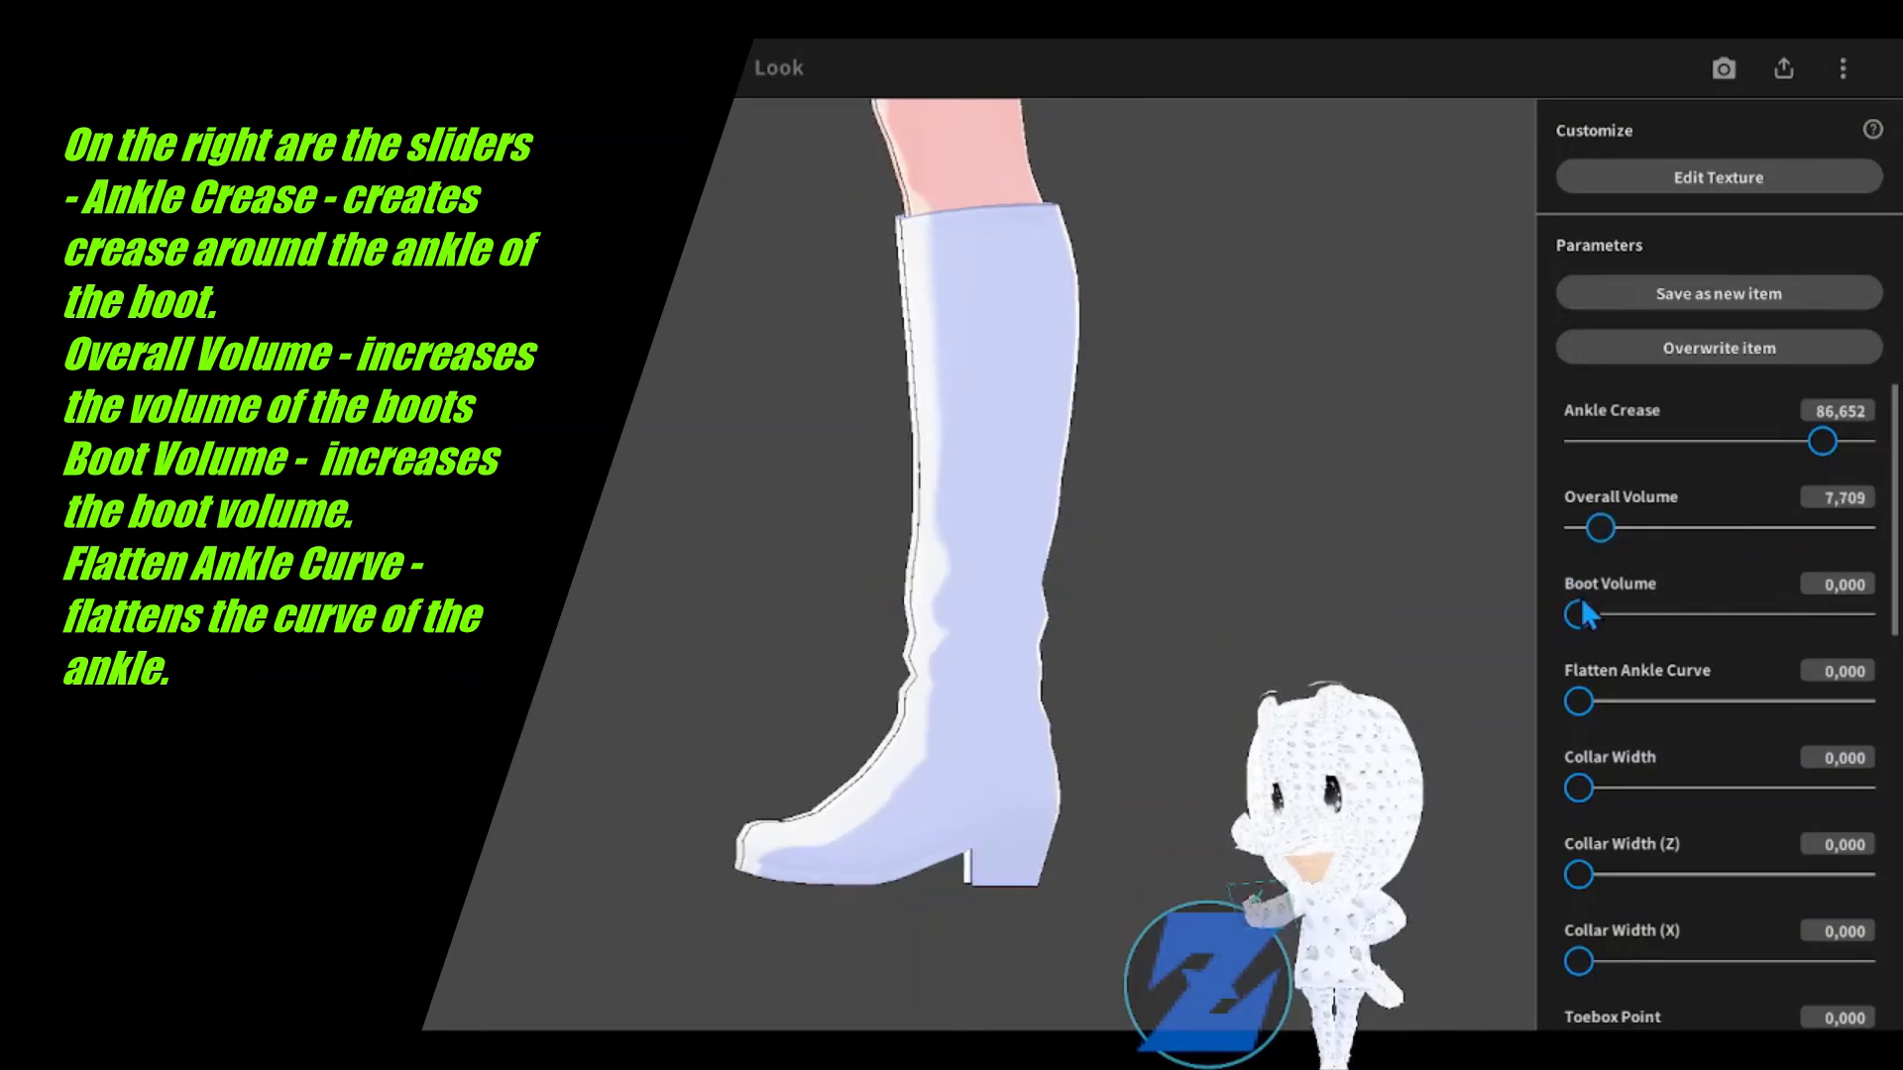
Step: Leave the boot shaft volume slightly raised and the ankle curve unflattened
drag(1580, 615, 1861, 614)
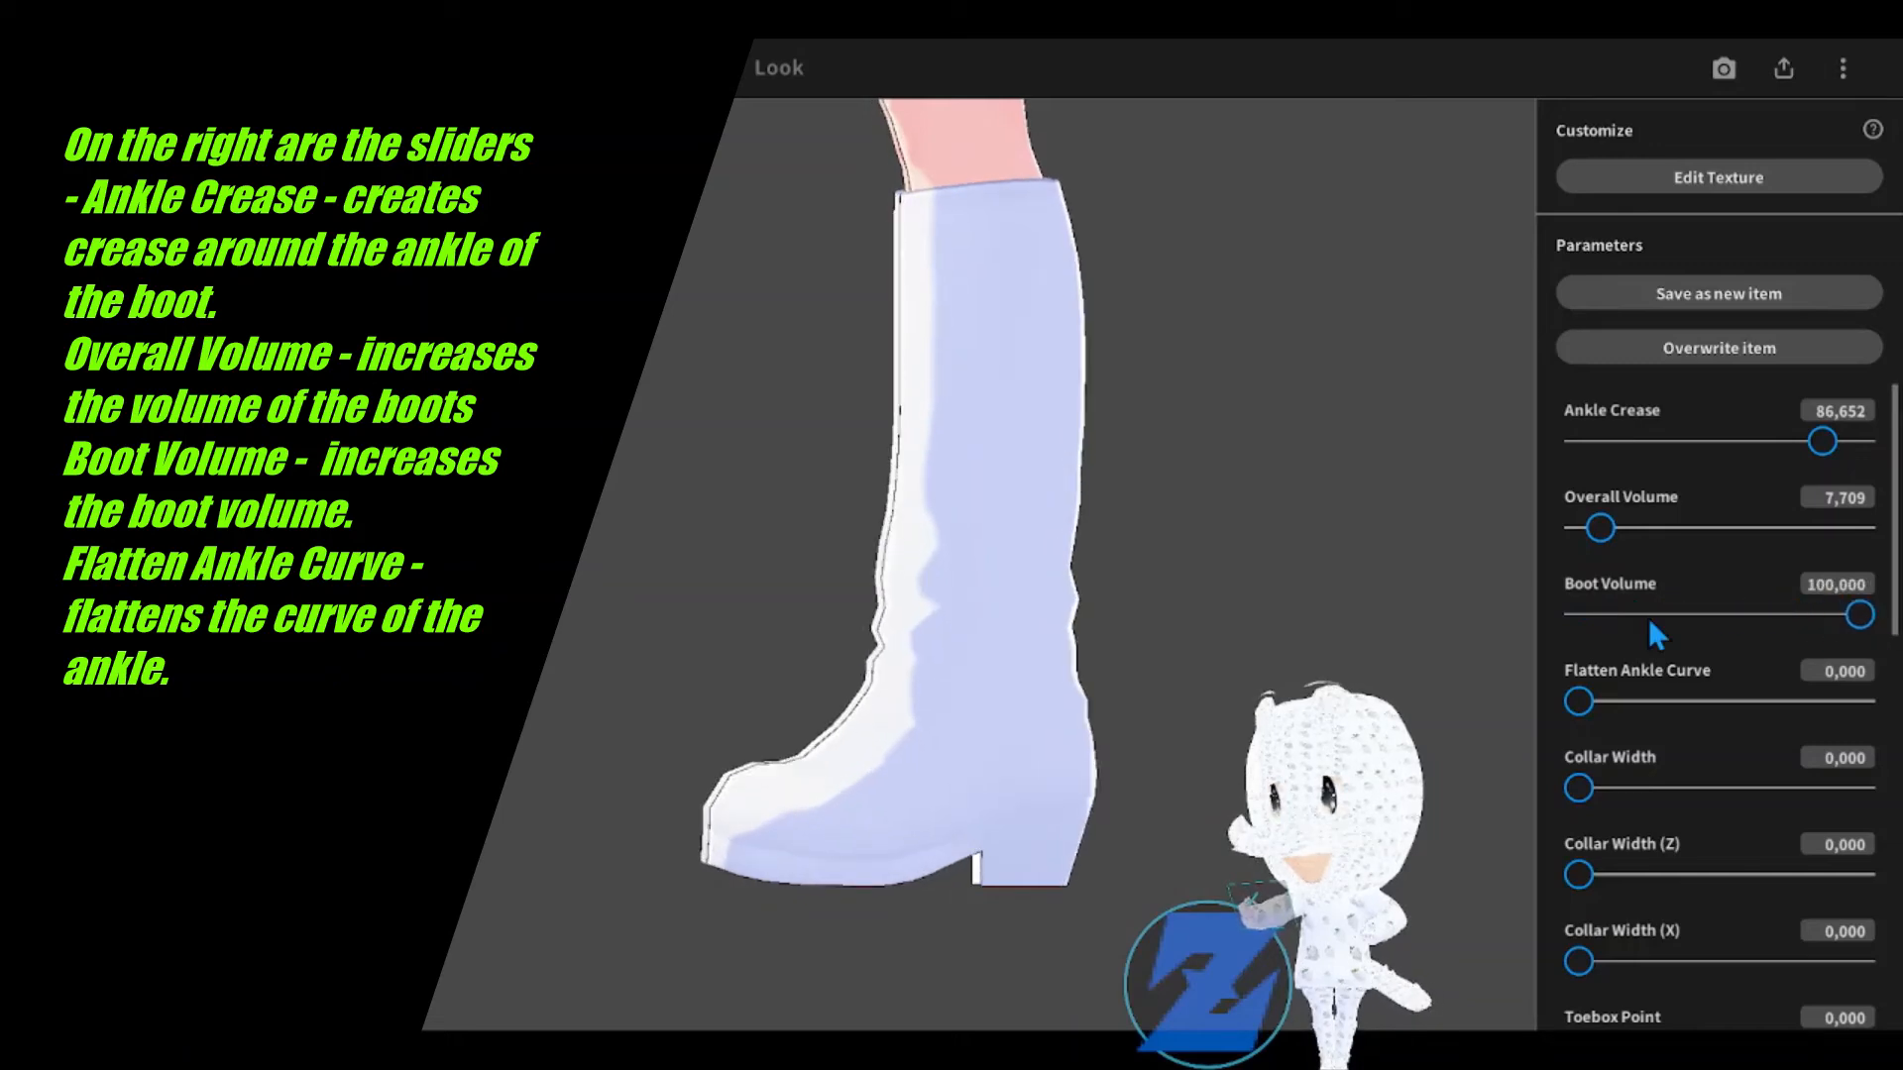
drag(1861, 614, 1593, 614)
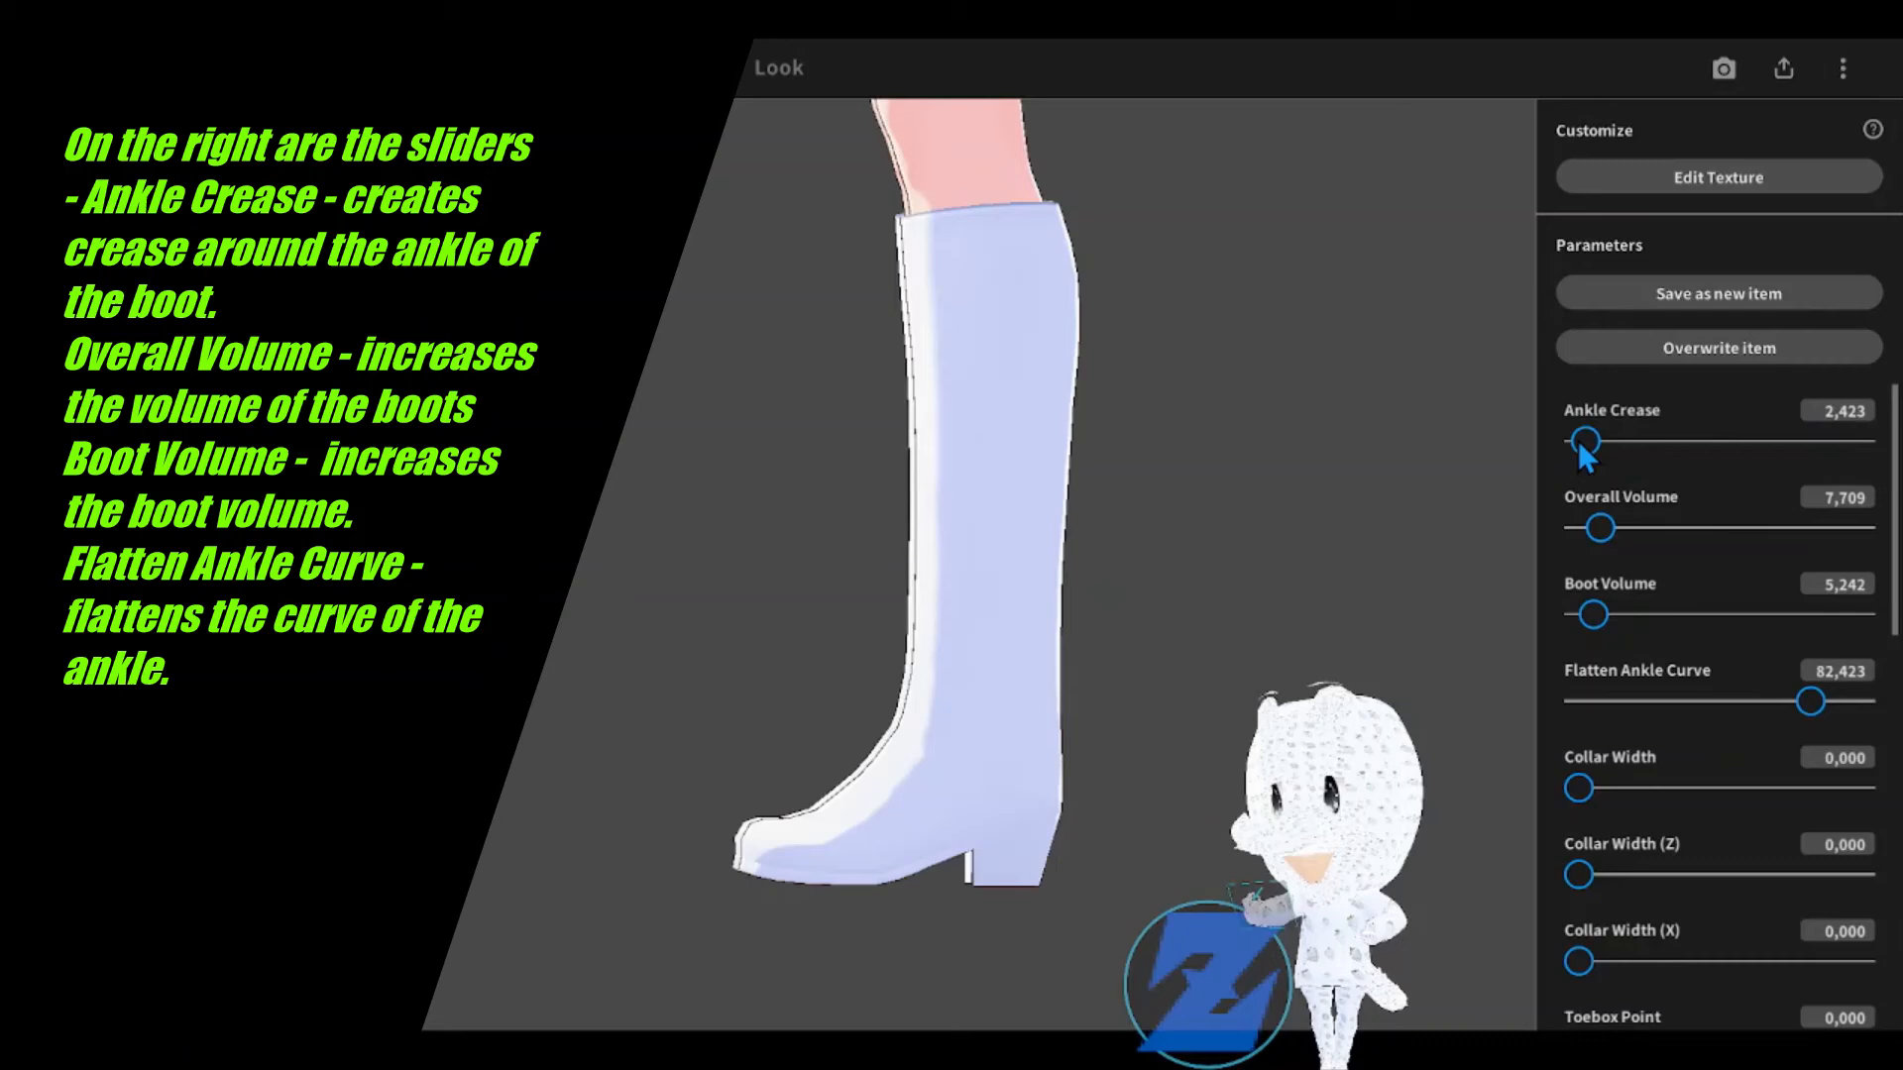
drag(1810, 701, 1593, 702)
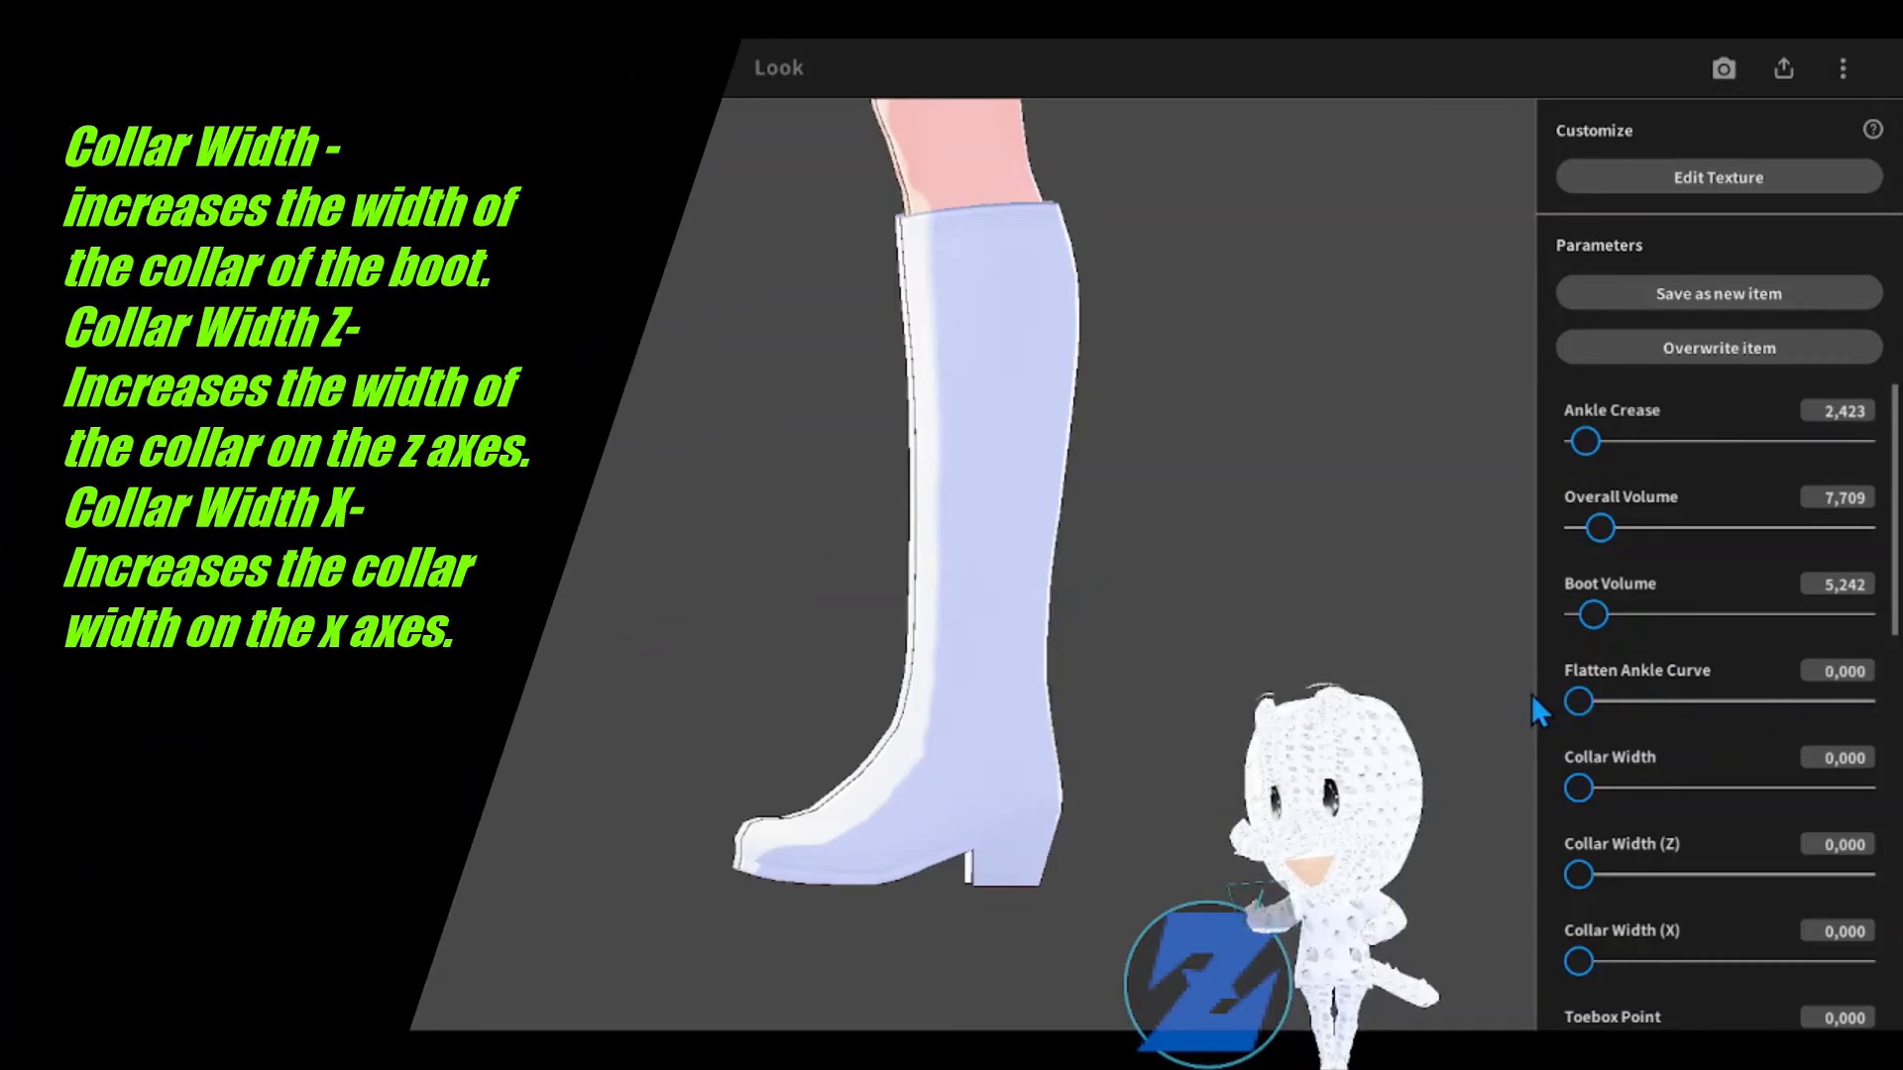
Step: Try widening the boot collar along Z and X, returning Collar Width to 0
drag(1582, 786, 1869, 786)
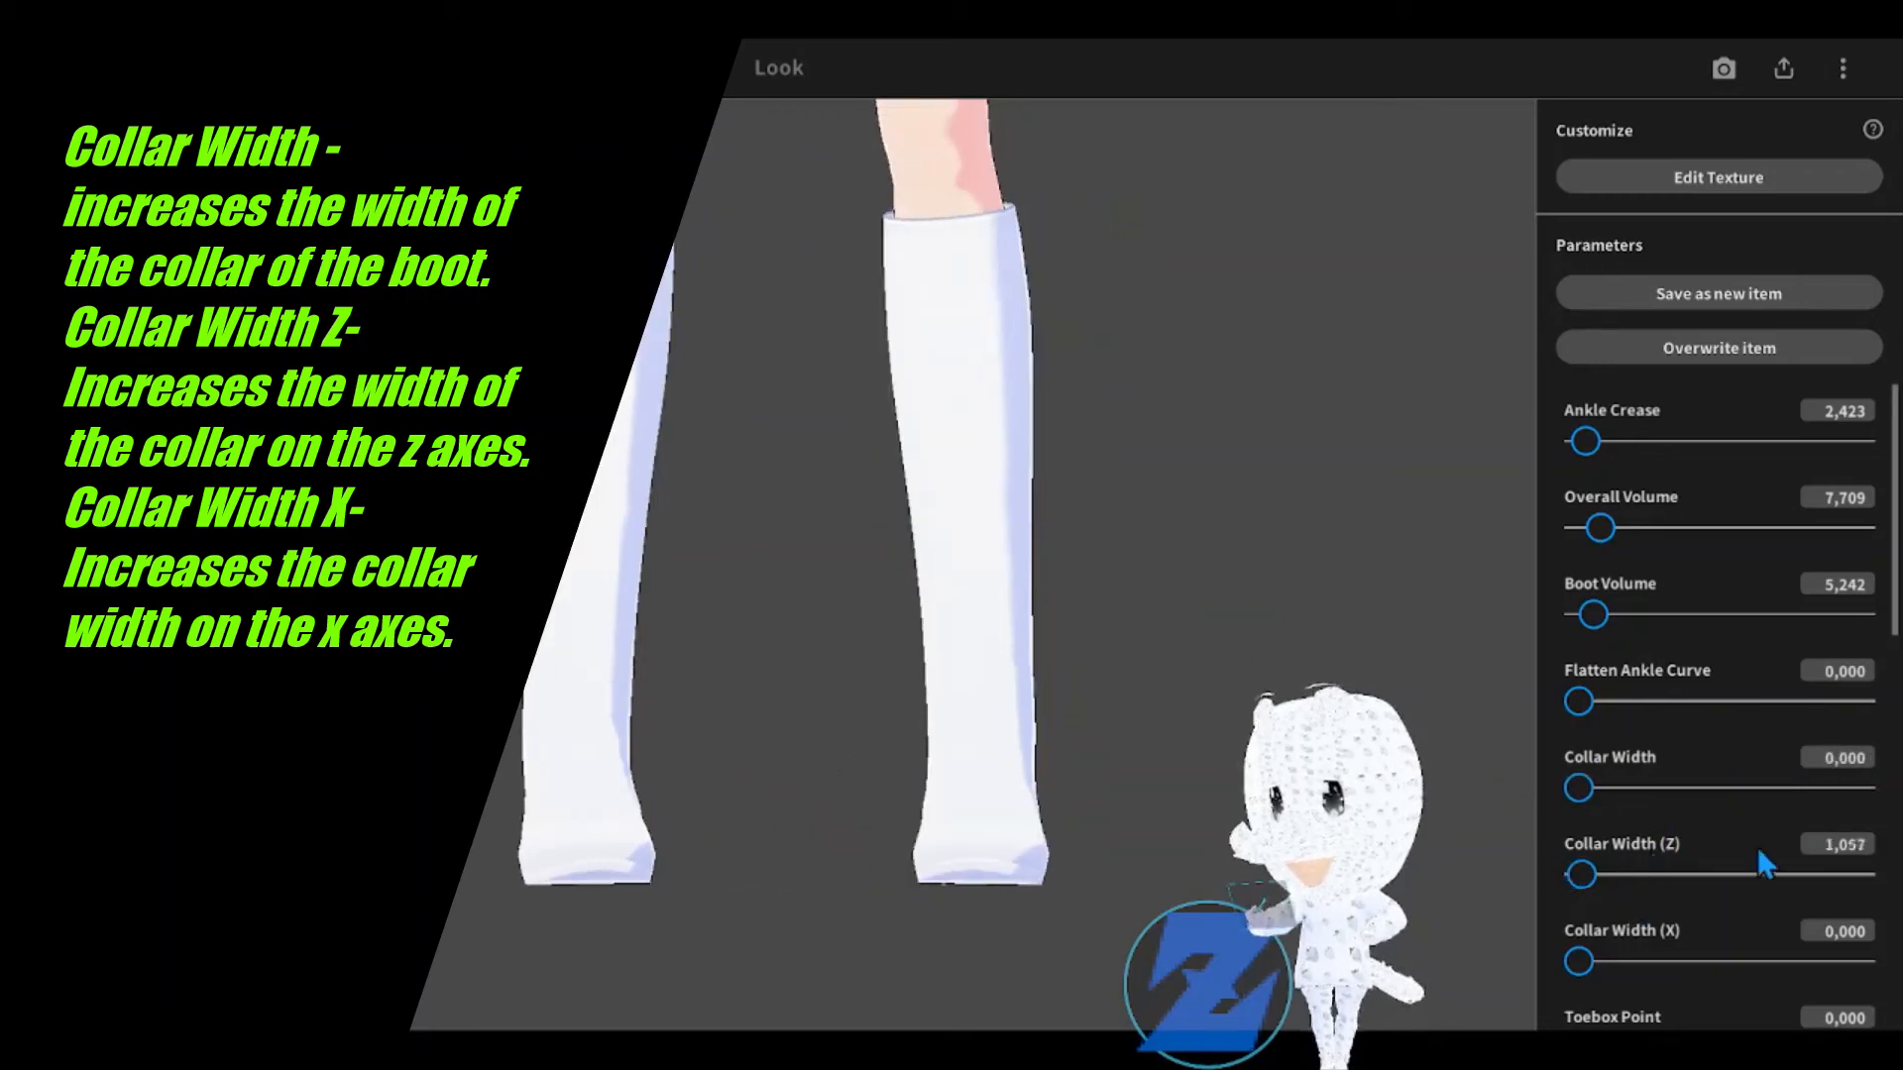
drag(1581, 874, 1879, 874)
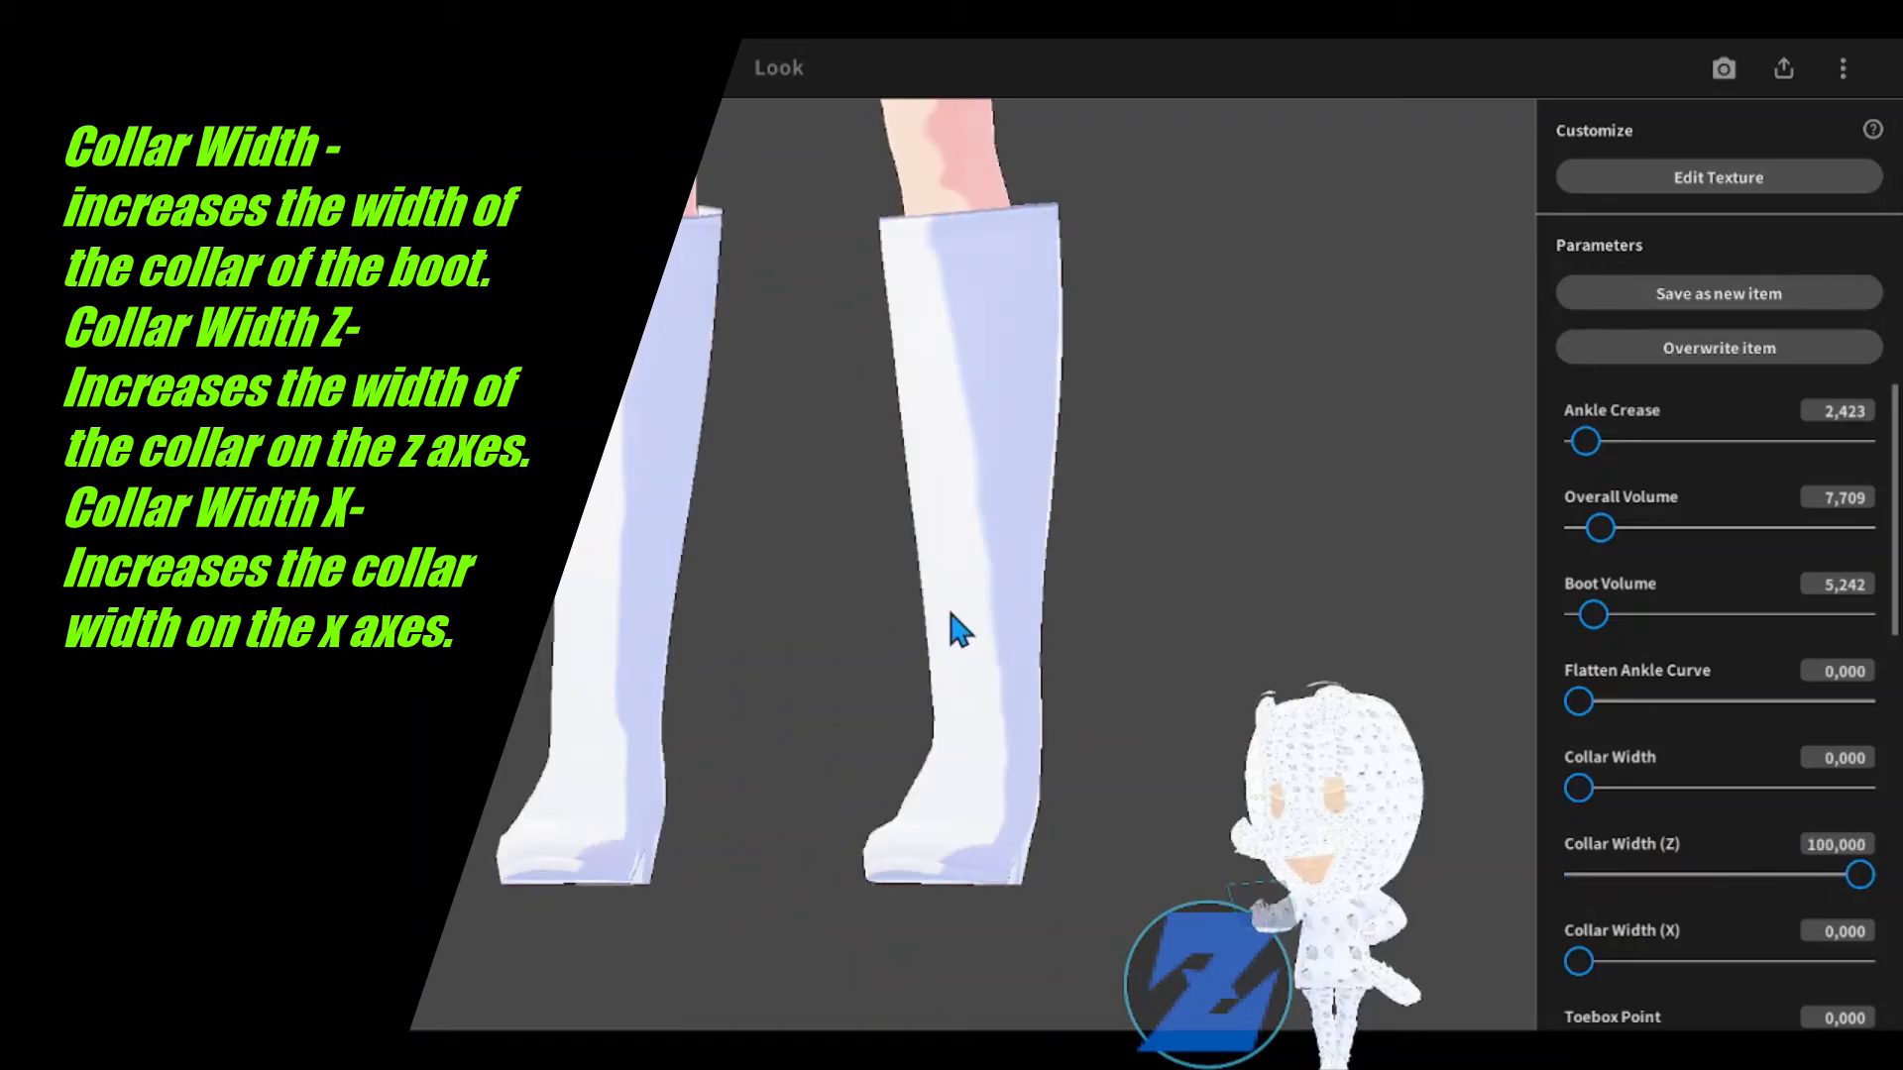
drag(1879, 874, 1577, 874)
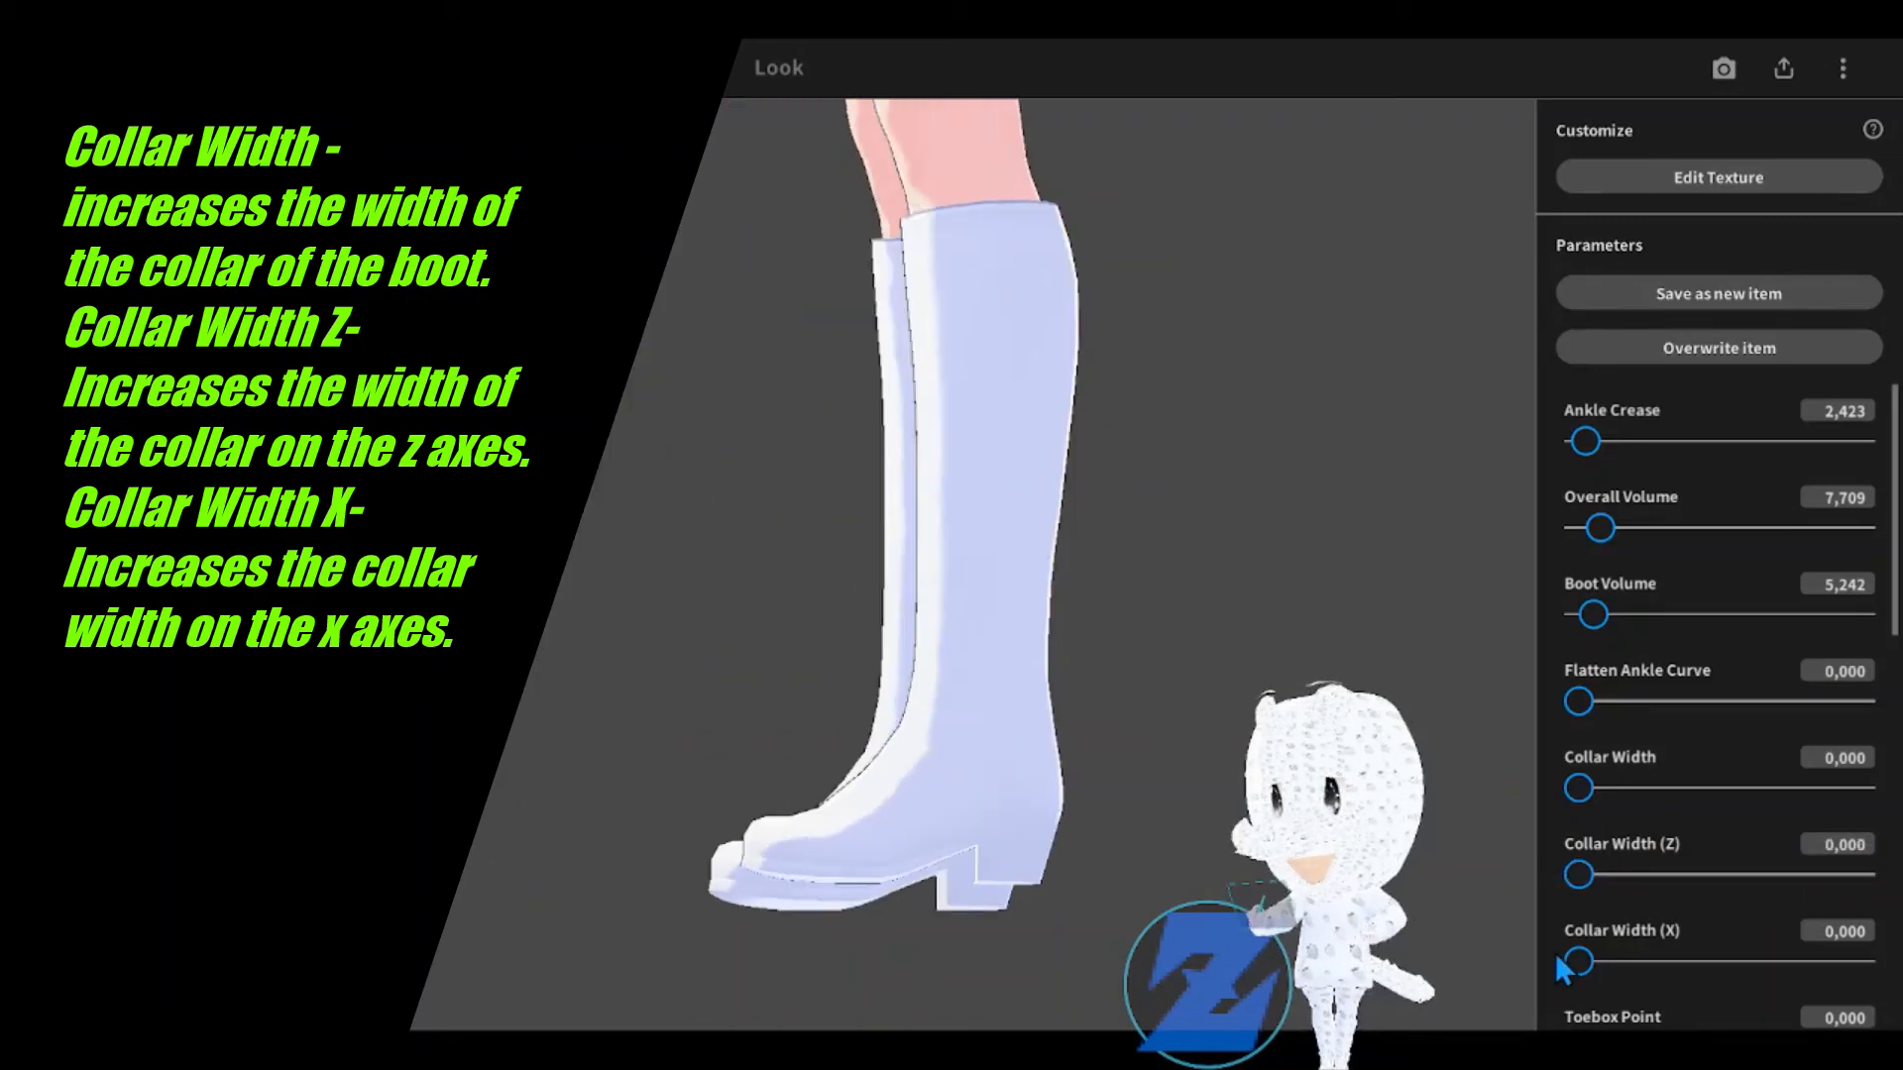
drag(1582, 959, 1869, 959)
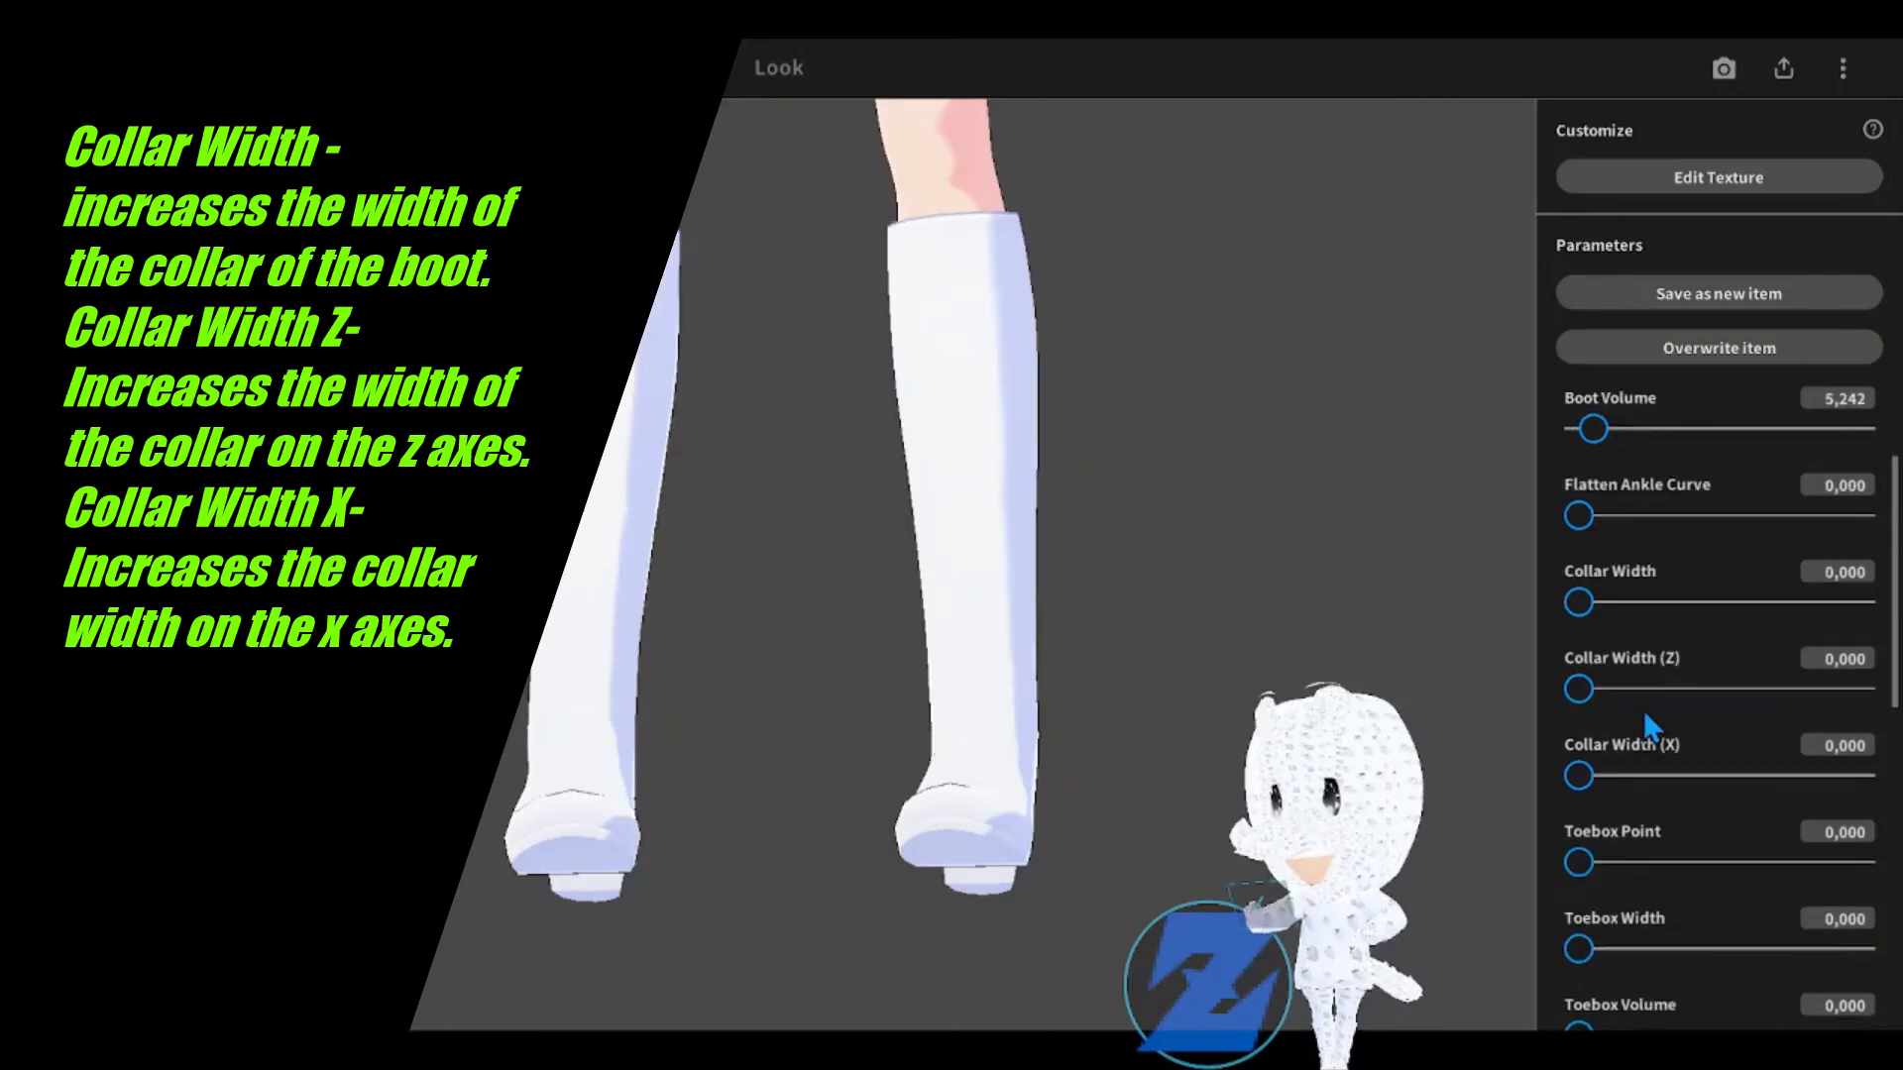
Step: Stretch the boot toes into a long point with Toebox Point at 100
scroll(down, 3)
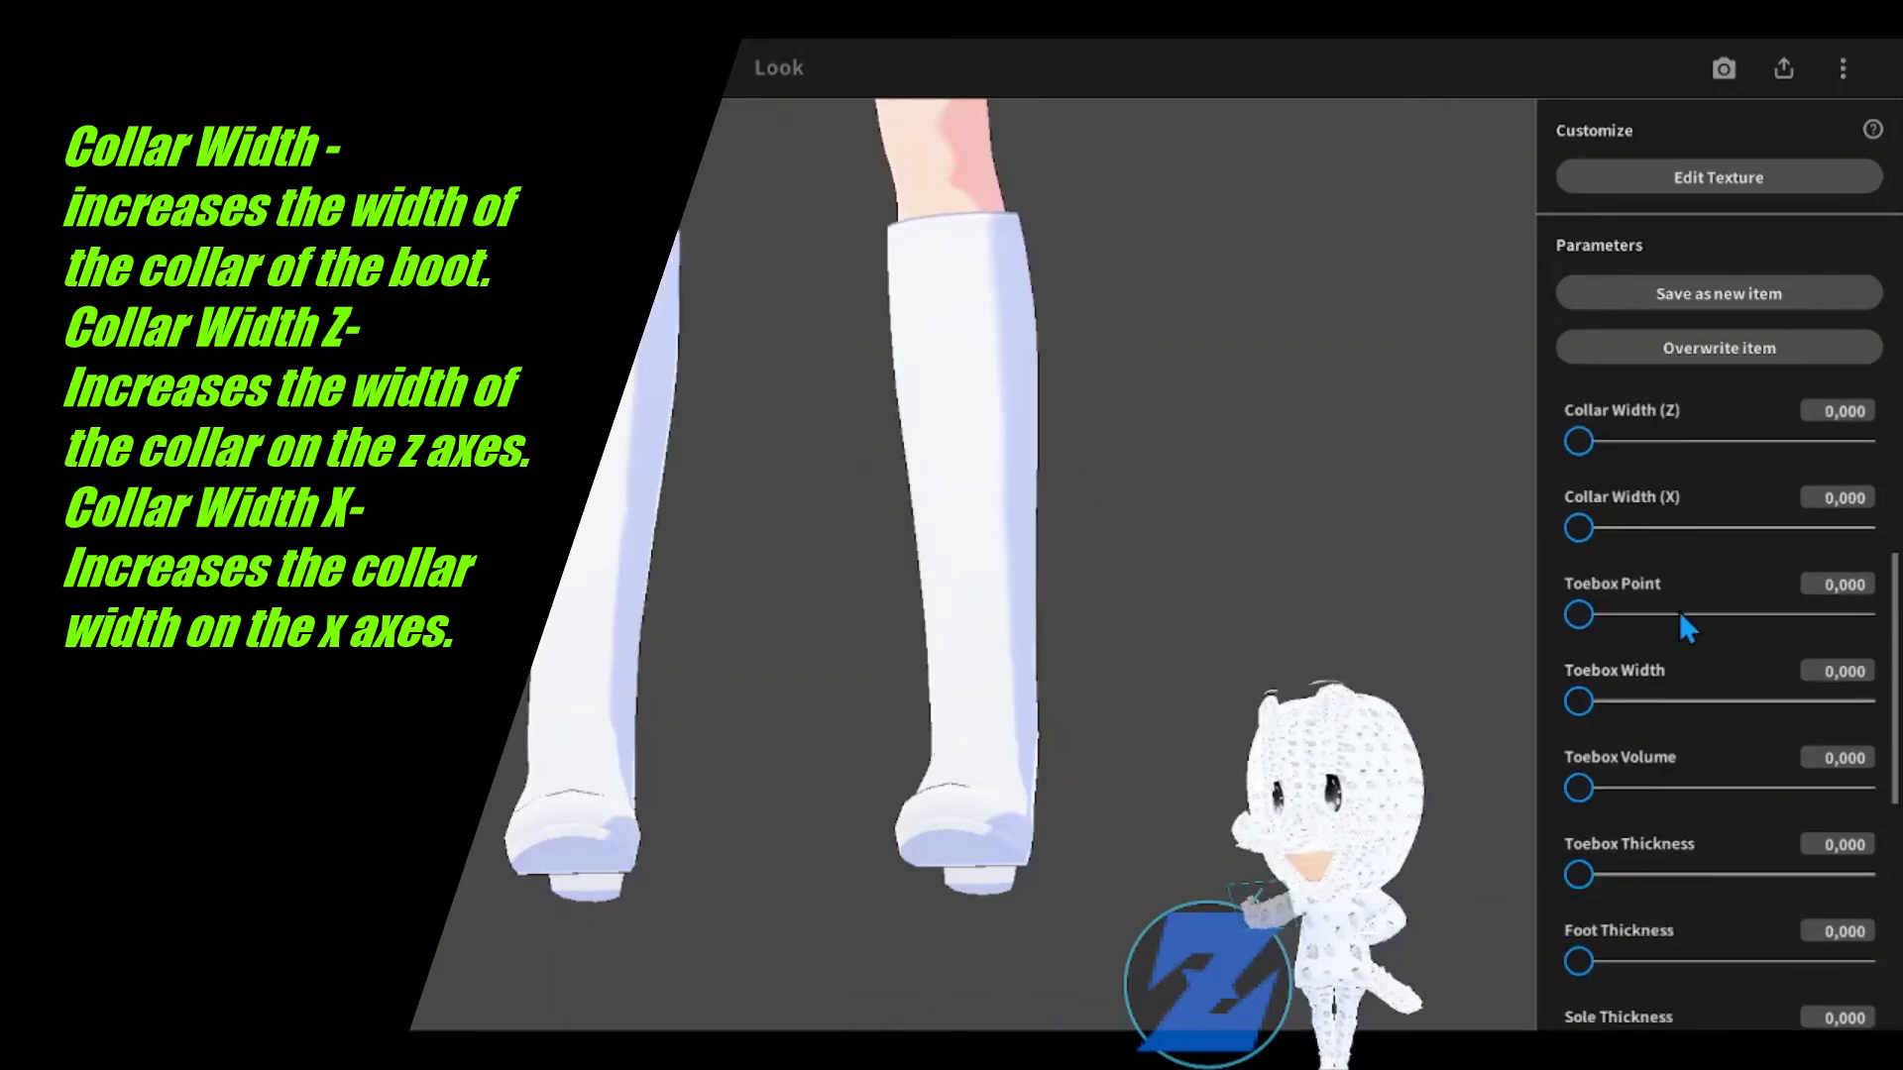
drag(1577, 614, 1863, 615)
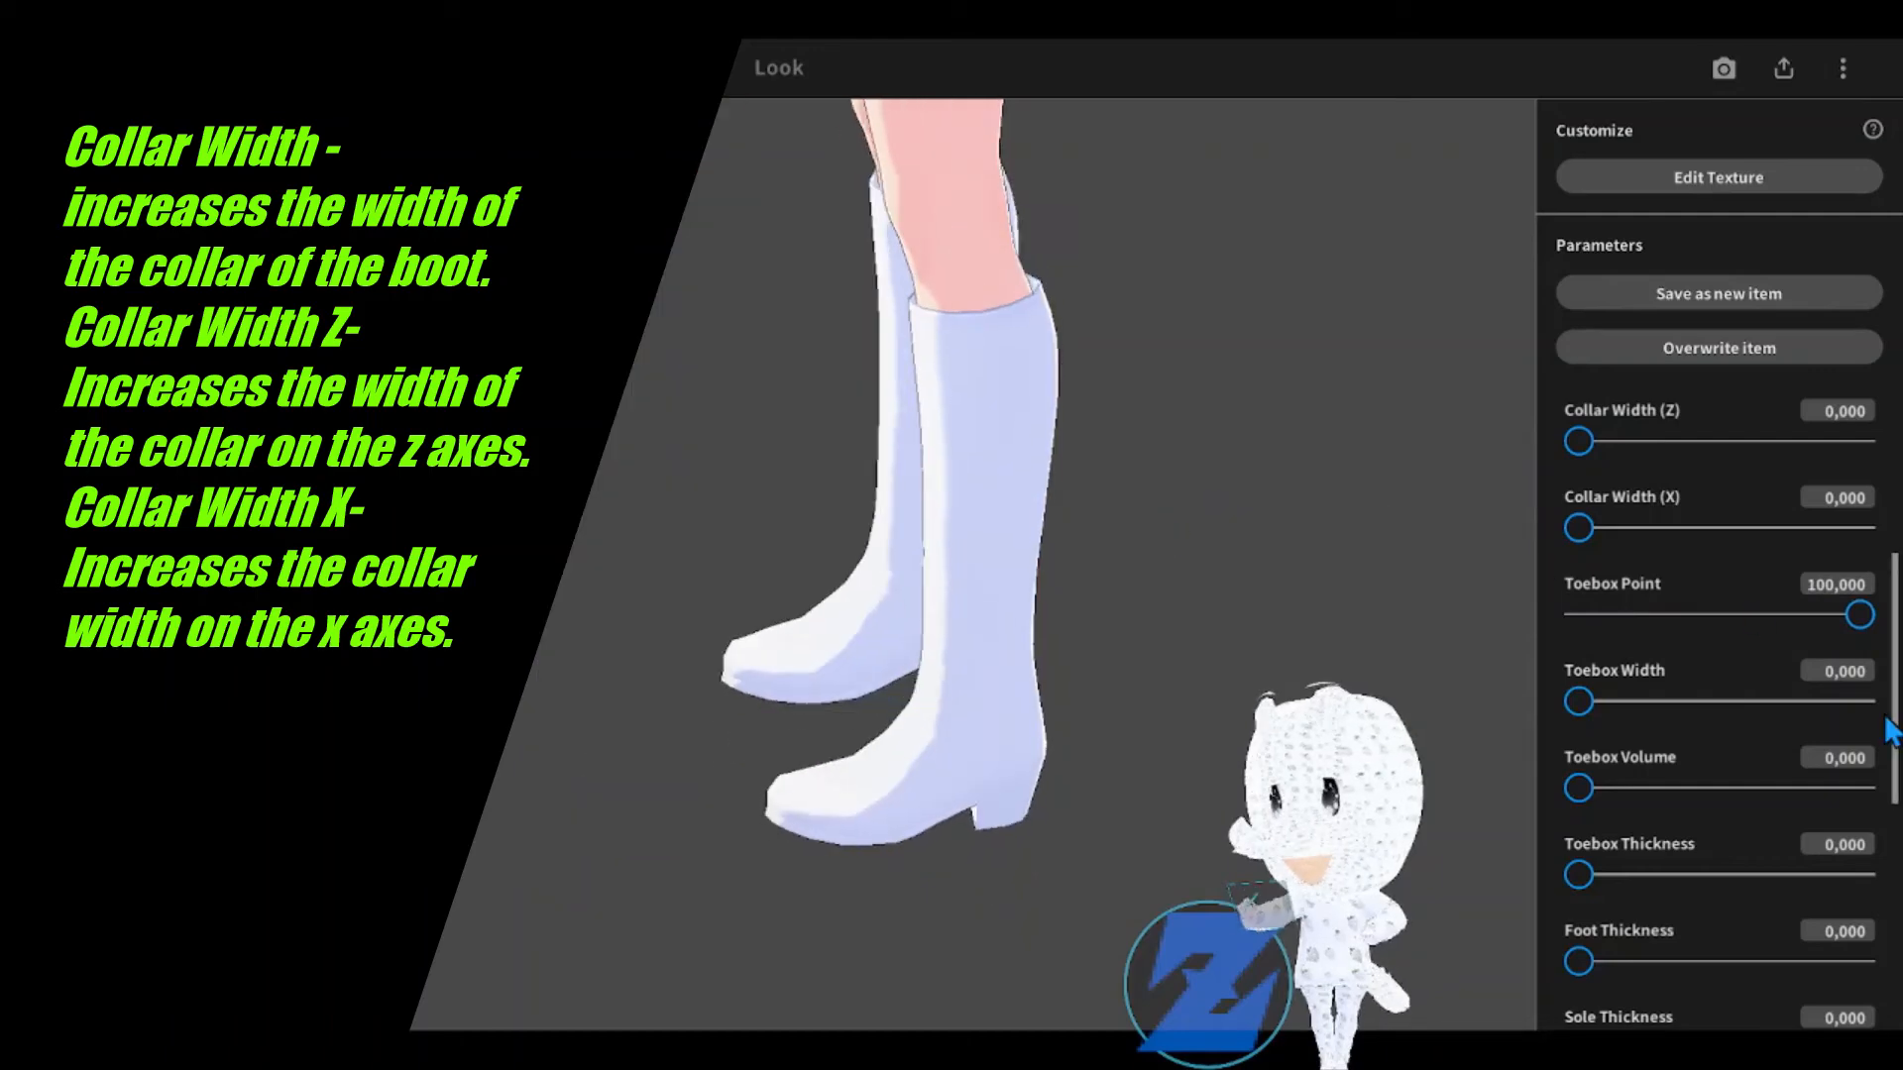
Step: Test Toebox Point, Width and Volume, then return them all to 0 for rounded toes
drag(1863, 615, 1625, 614)
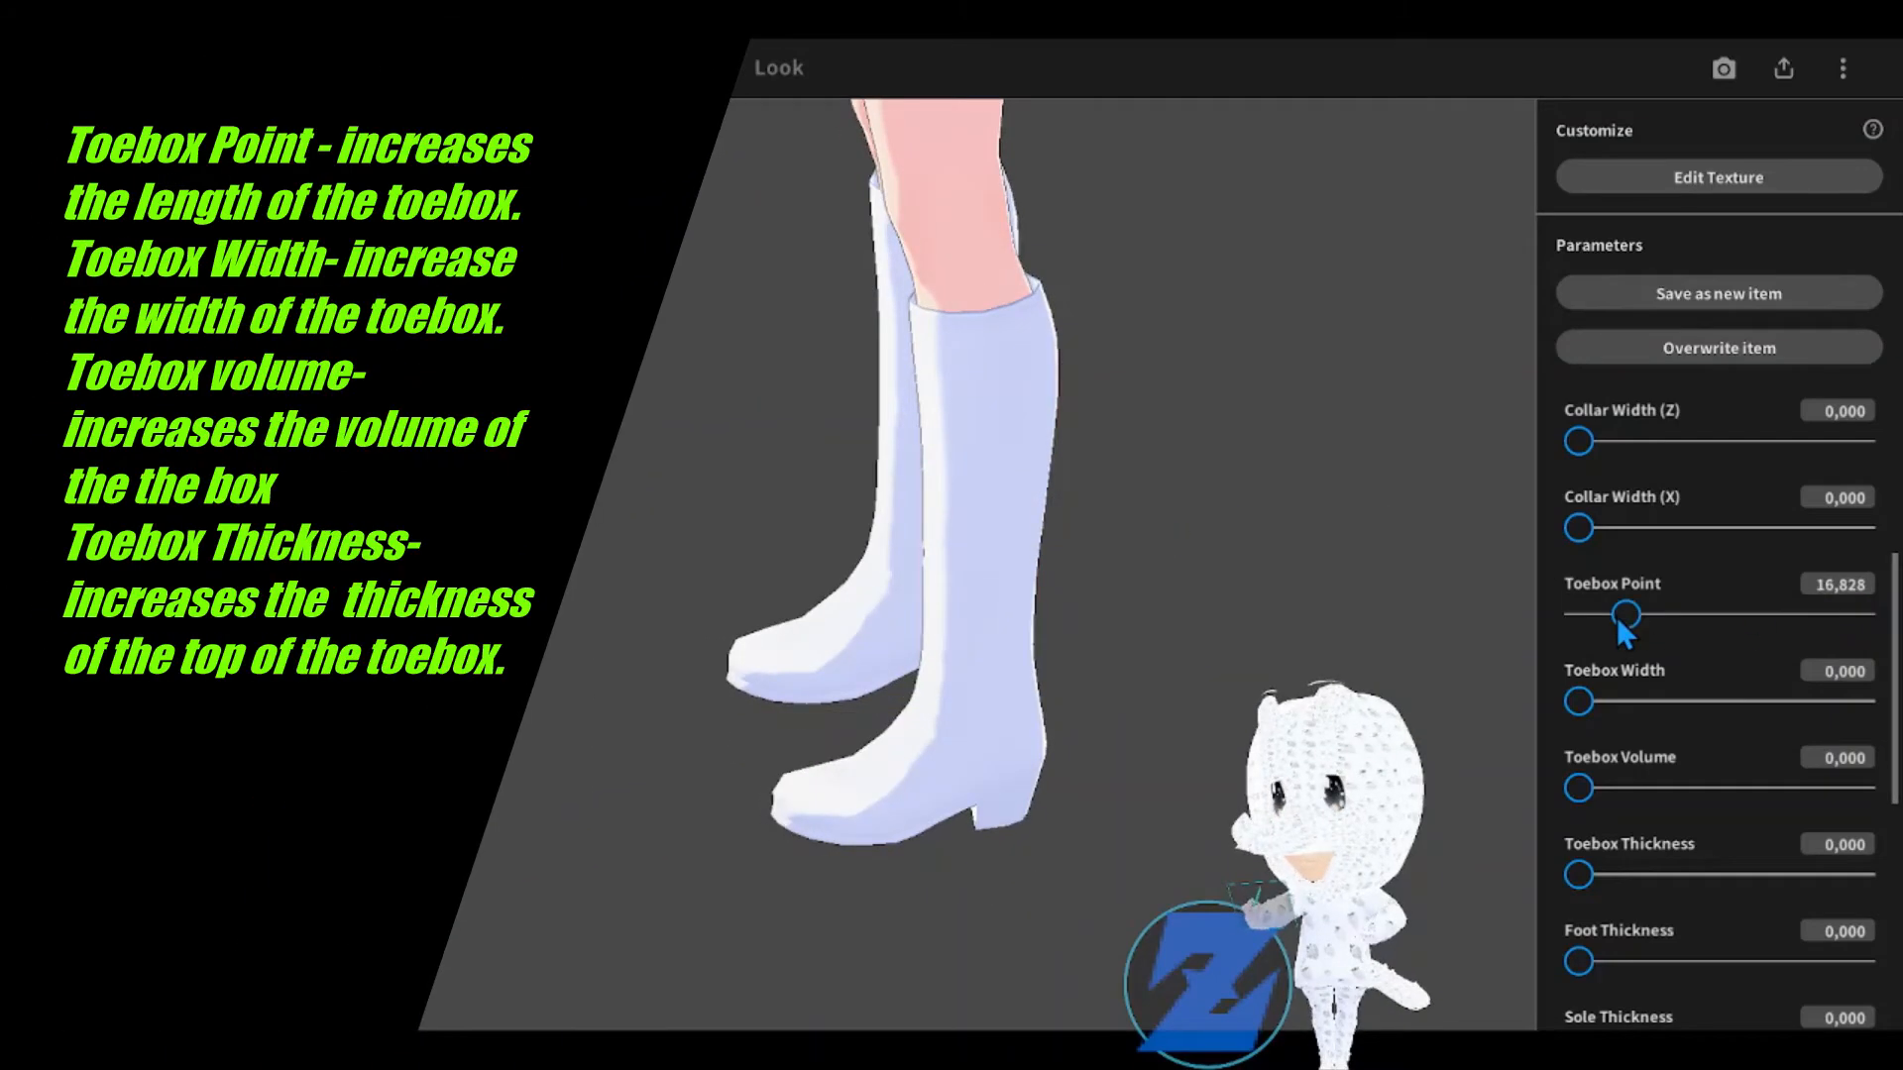
drag(1625, 614, 1869, 615)
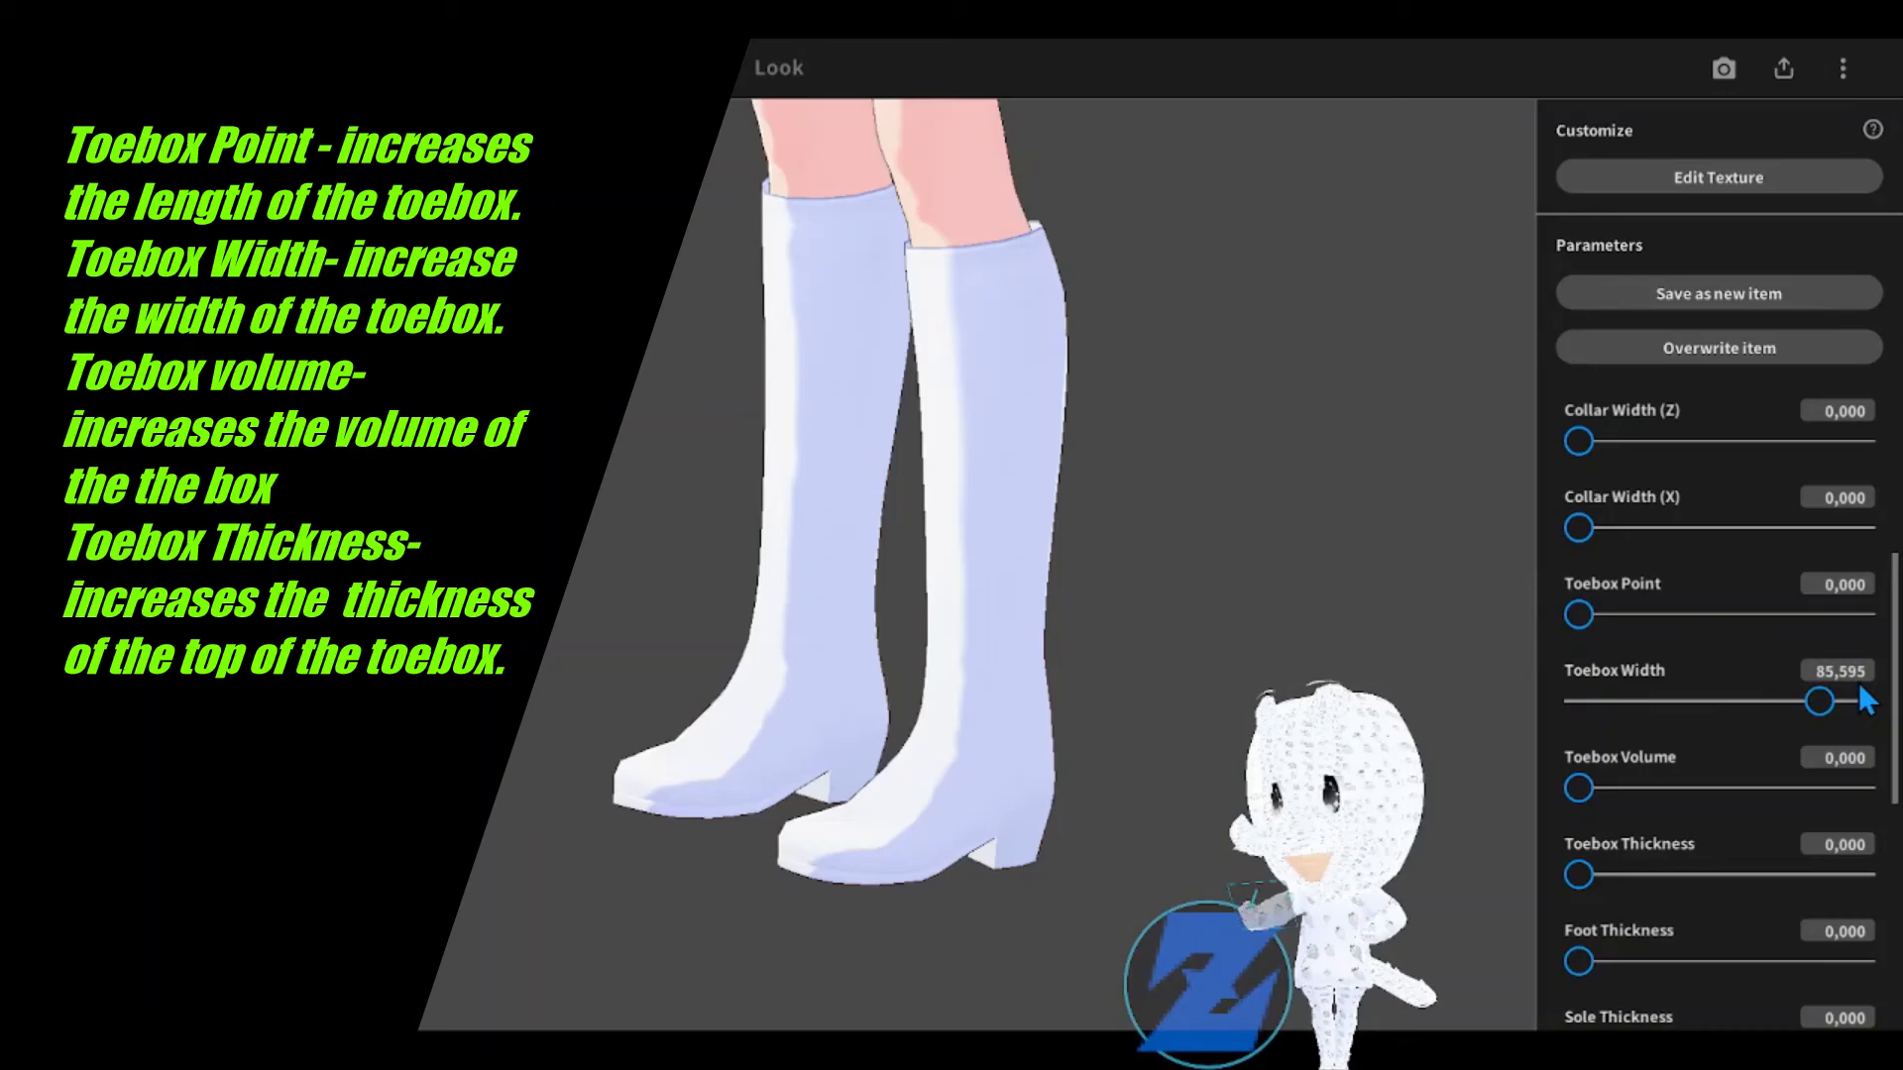
drag(1819, 700, 1862, 700)
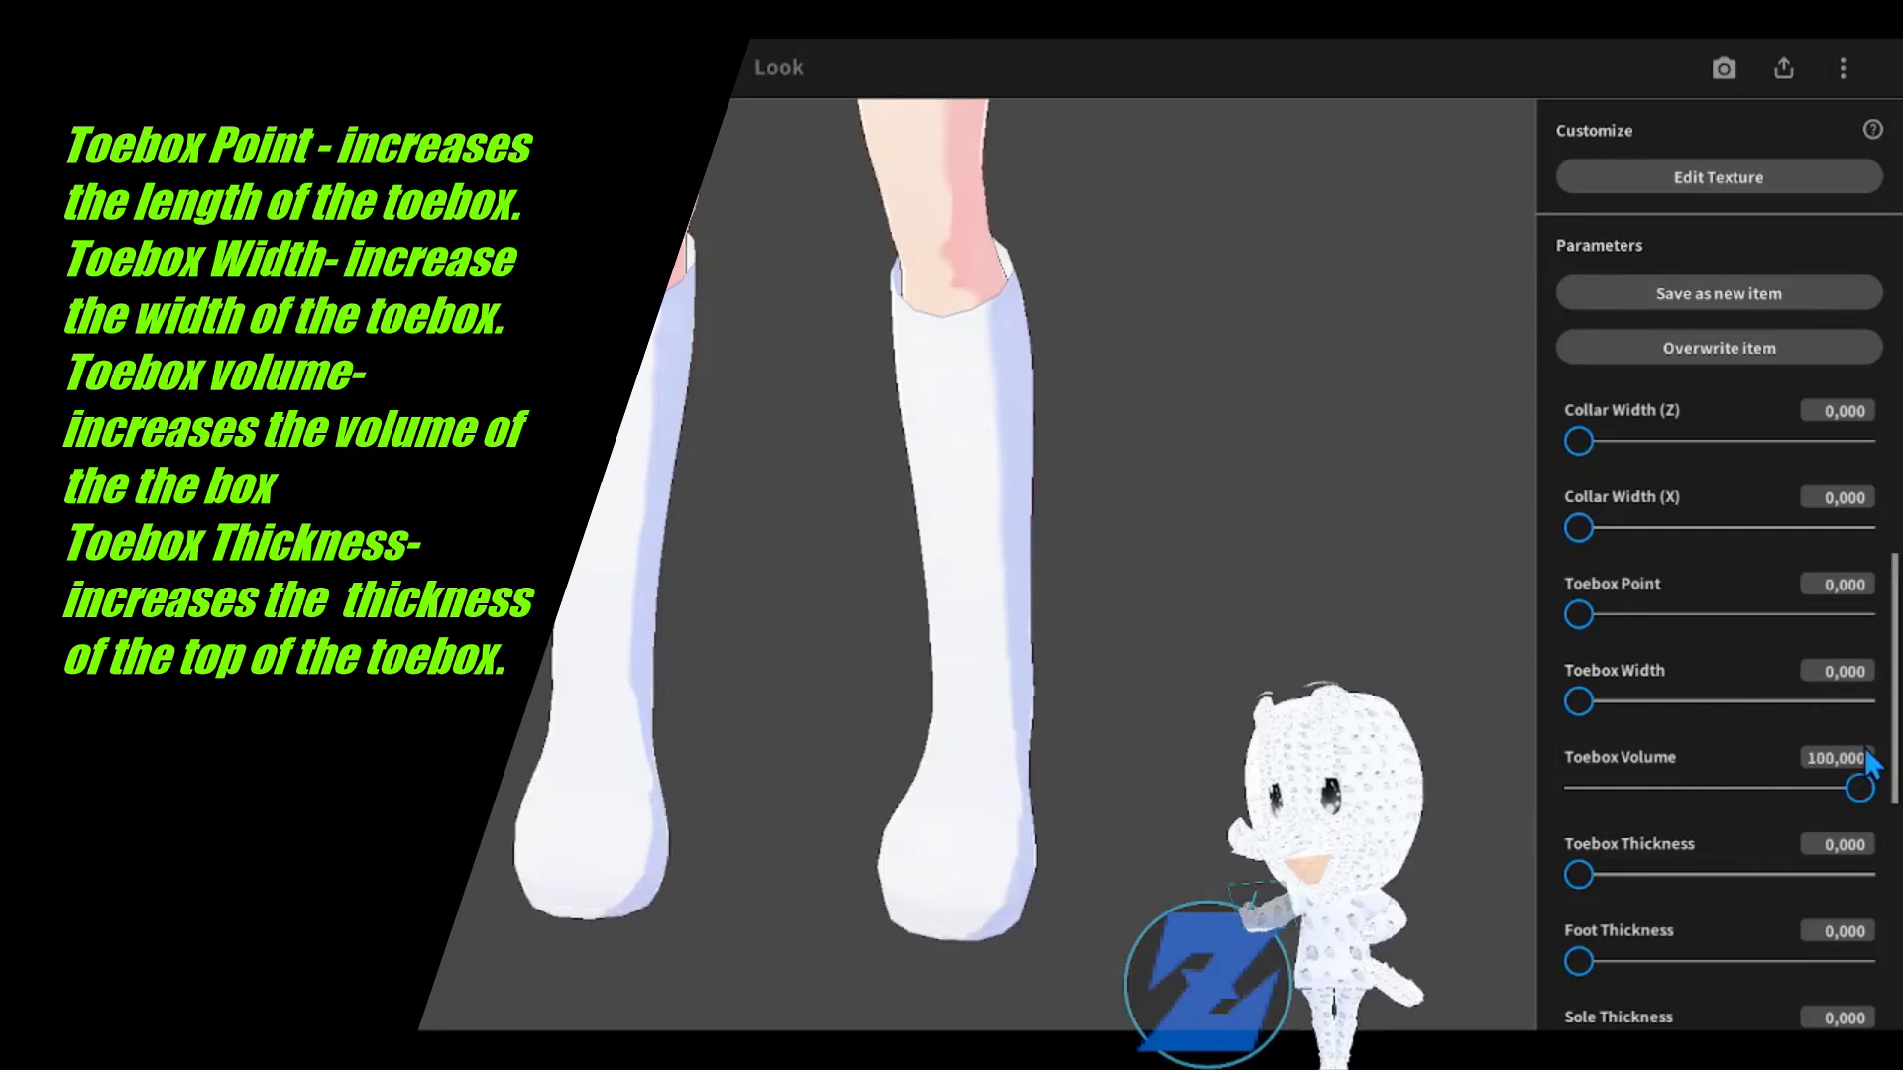
drag(1868, 789, 1577, 787)
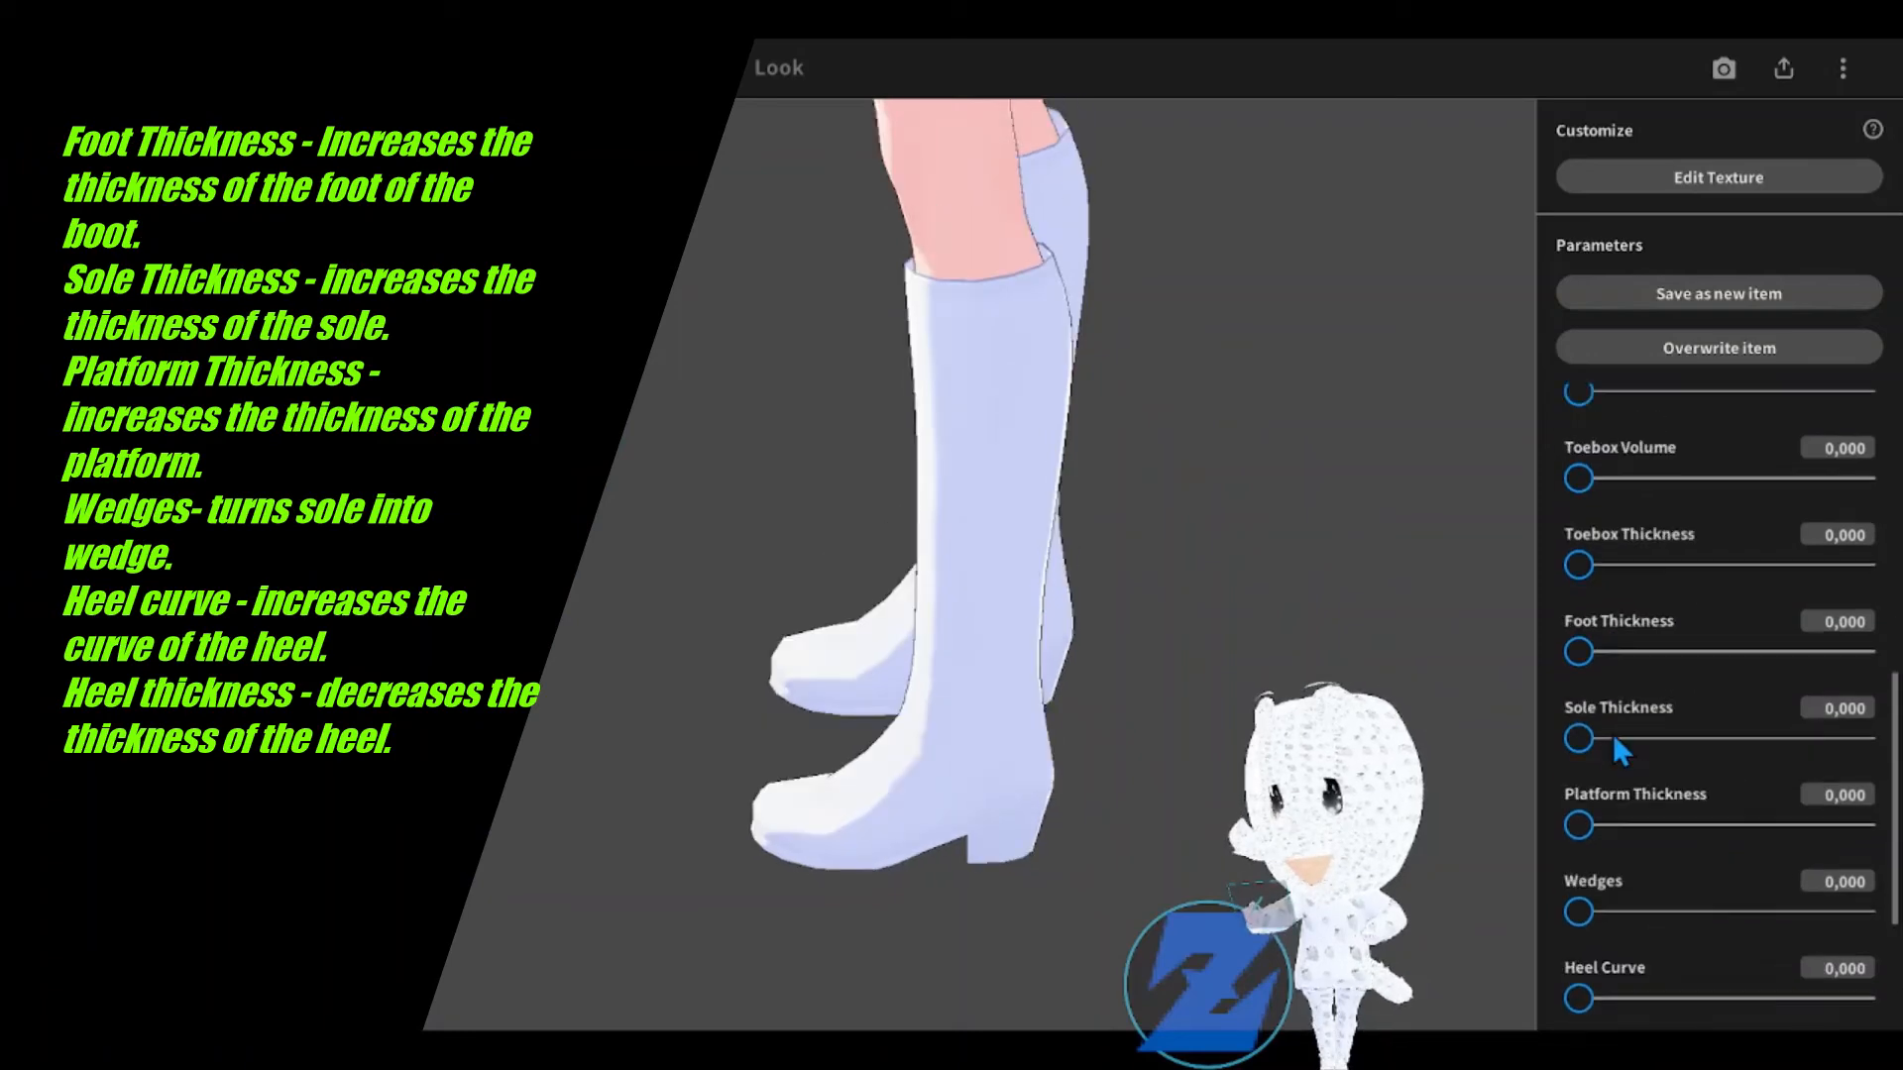
drag(1580, 737, 1859, 737)
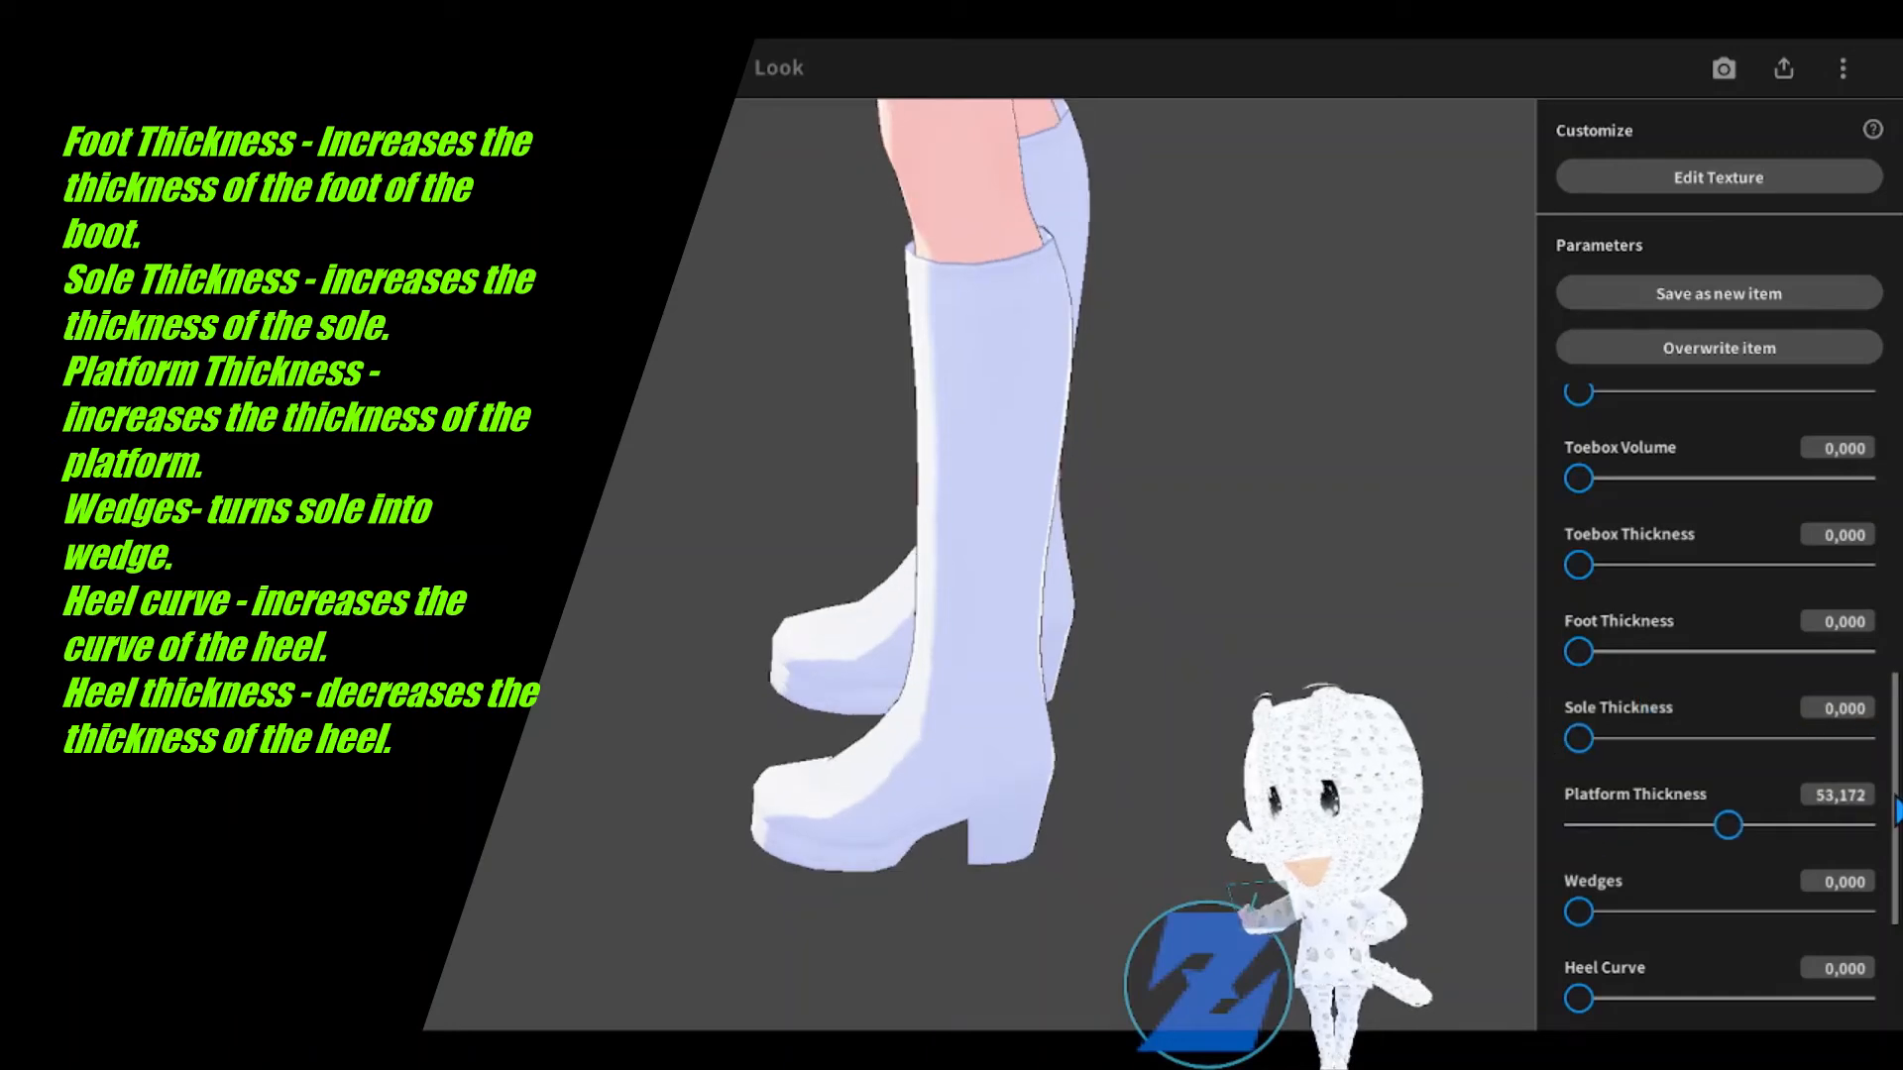
drag(1727, 824, 1869, 824)
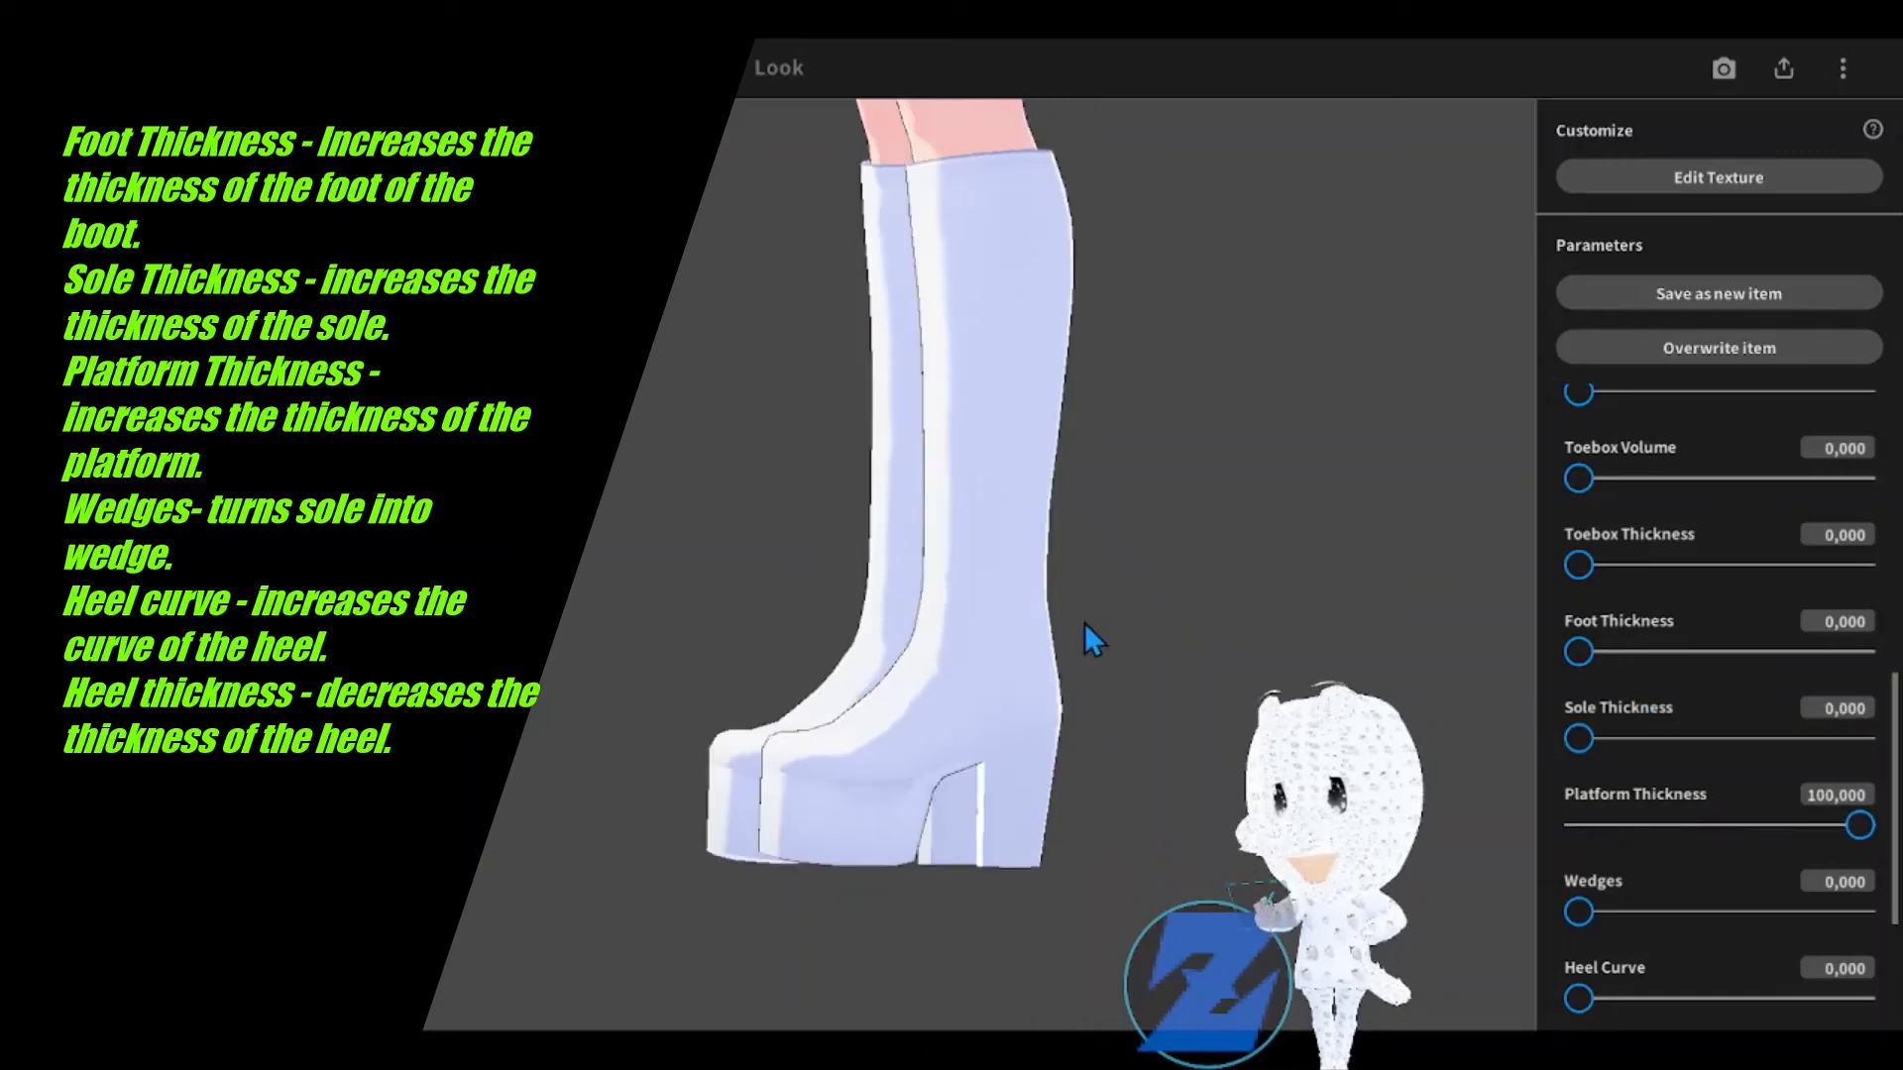
drag(1880, 825, 1577, 824)
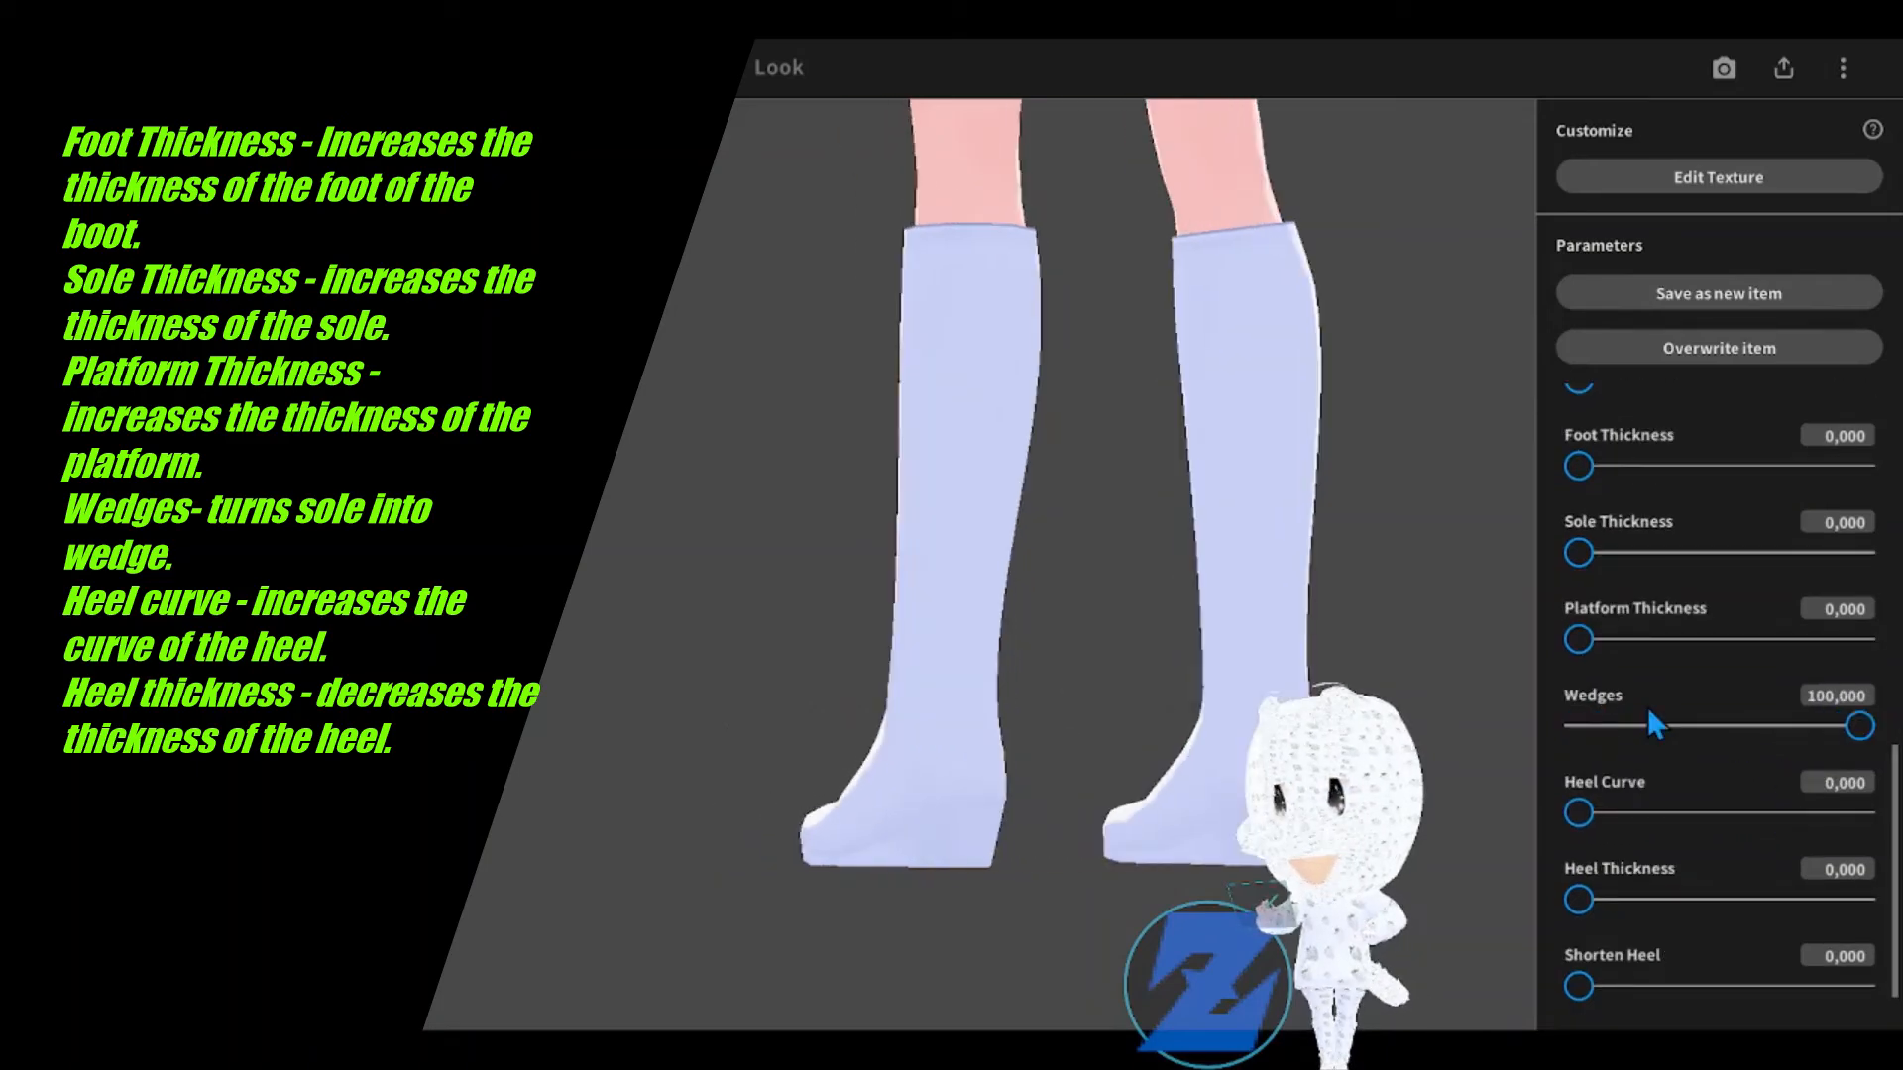
drag(1861, 725, 1580, 725)
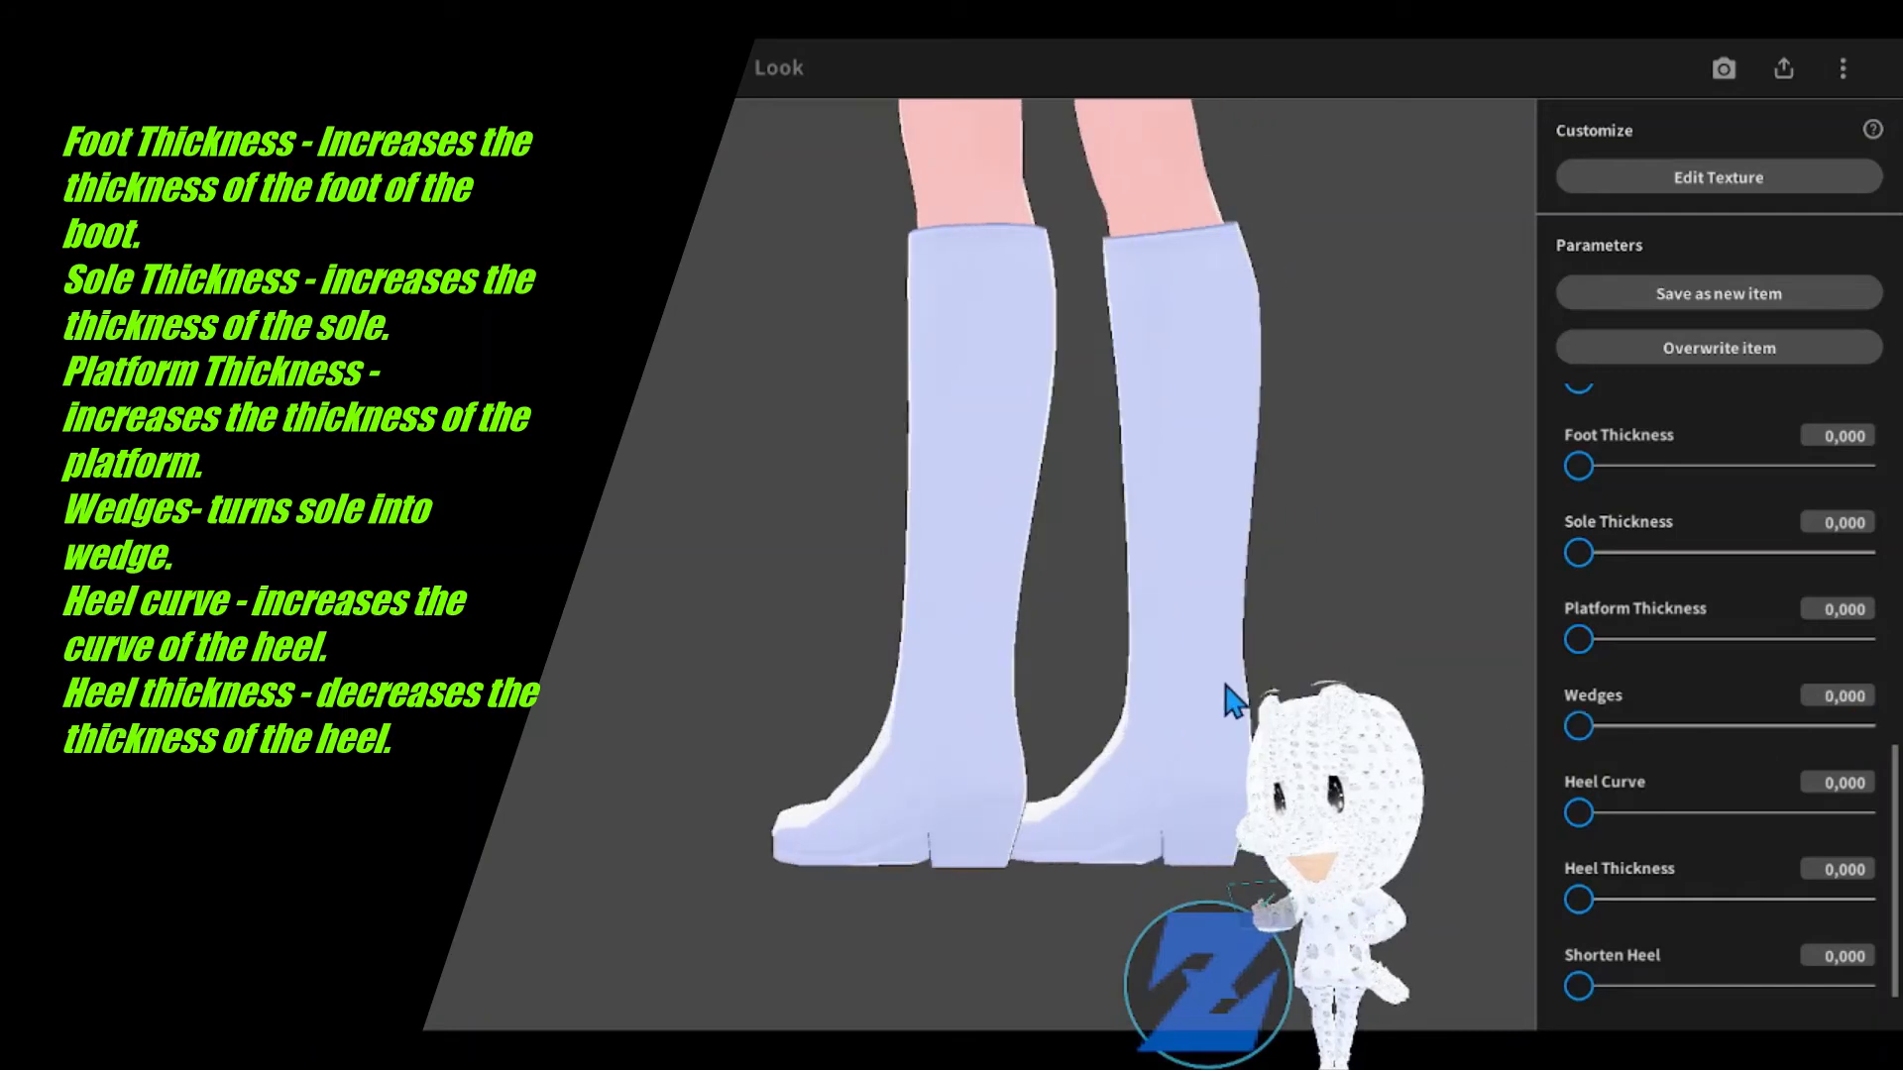
drag(1577, 812, 1863, 813)
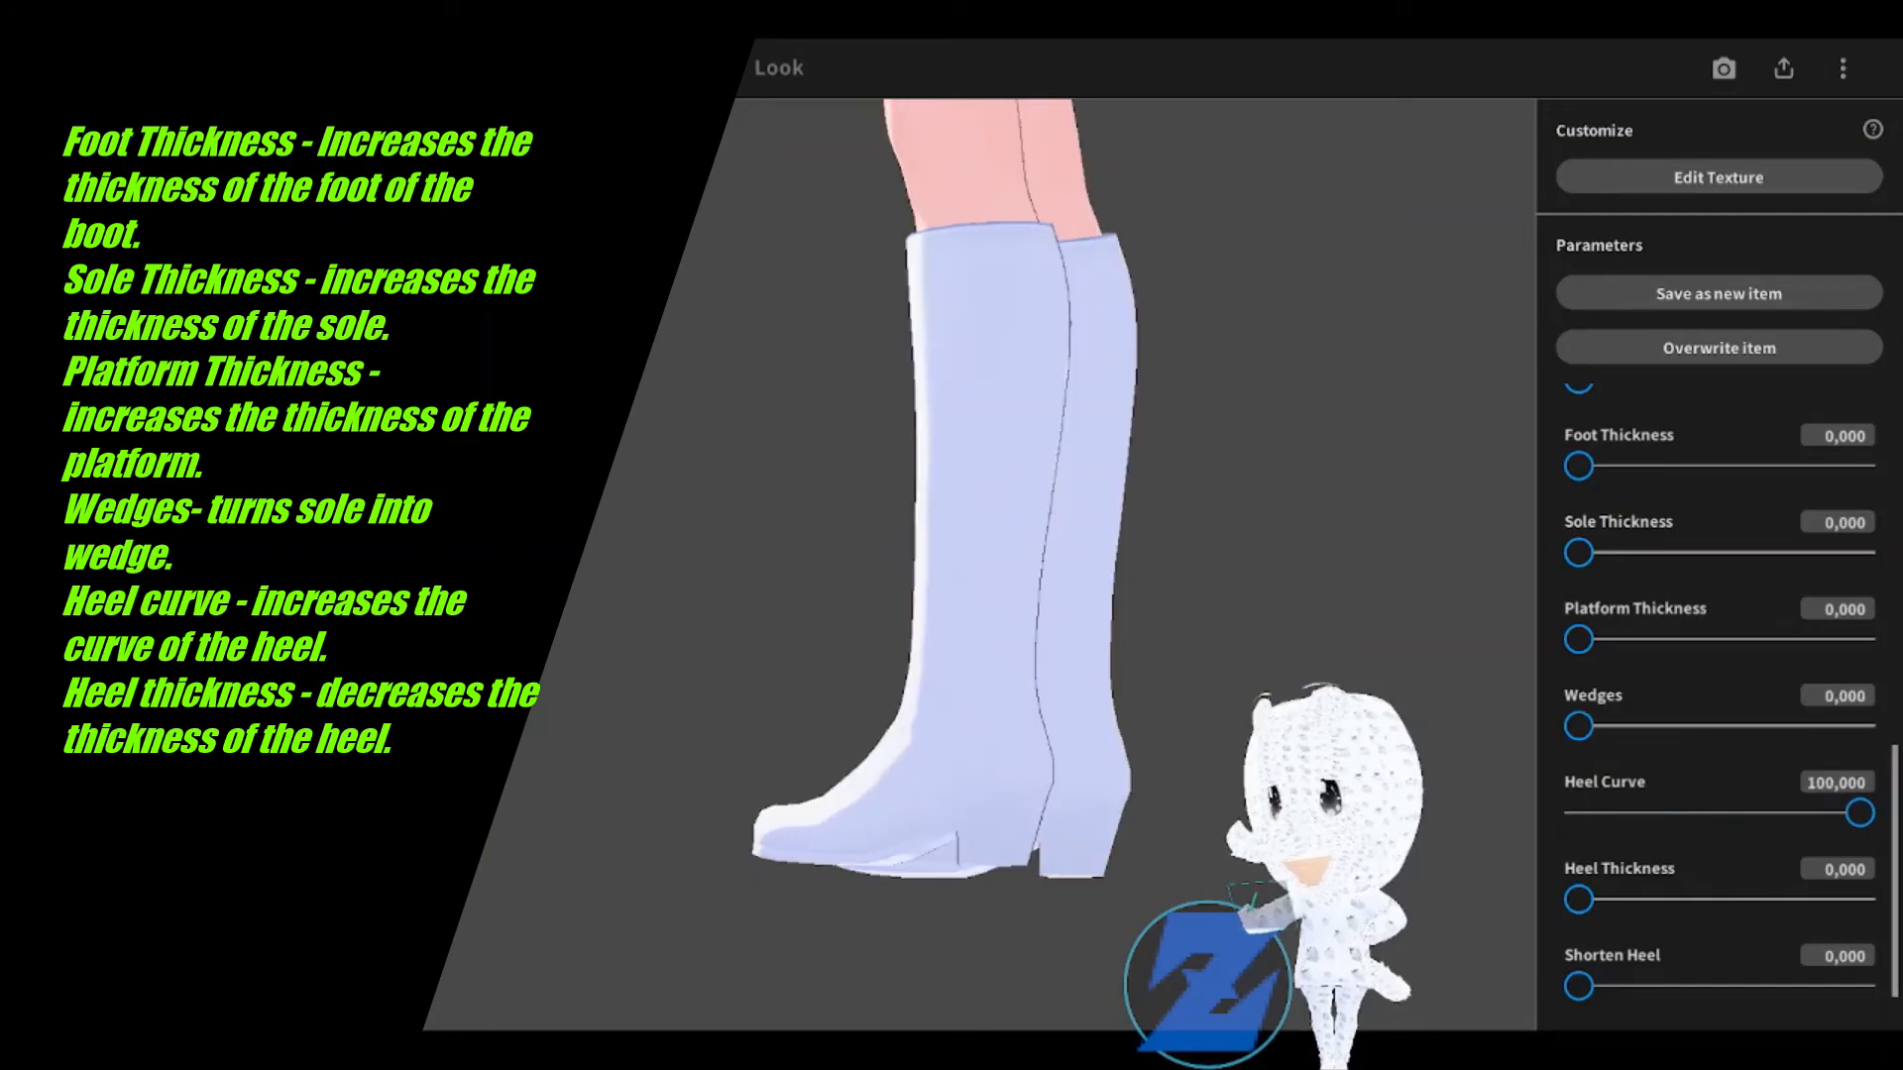
drag(1863, 813, 1764, 812)
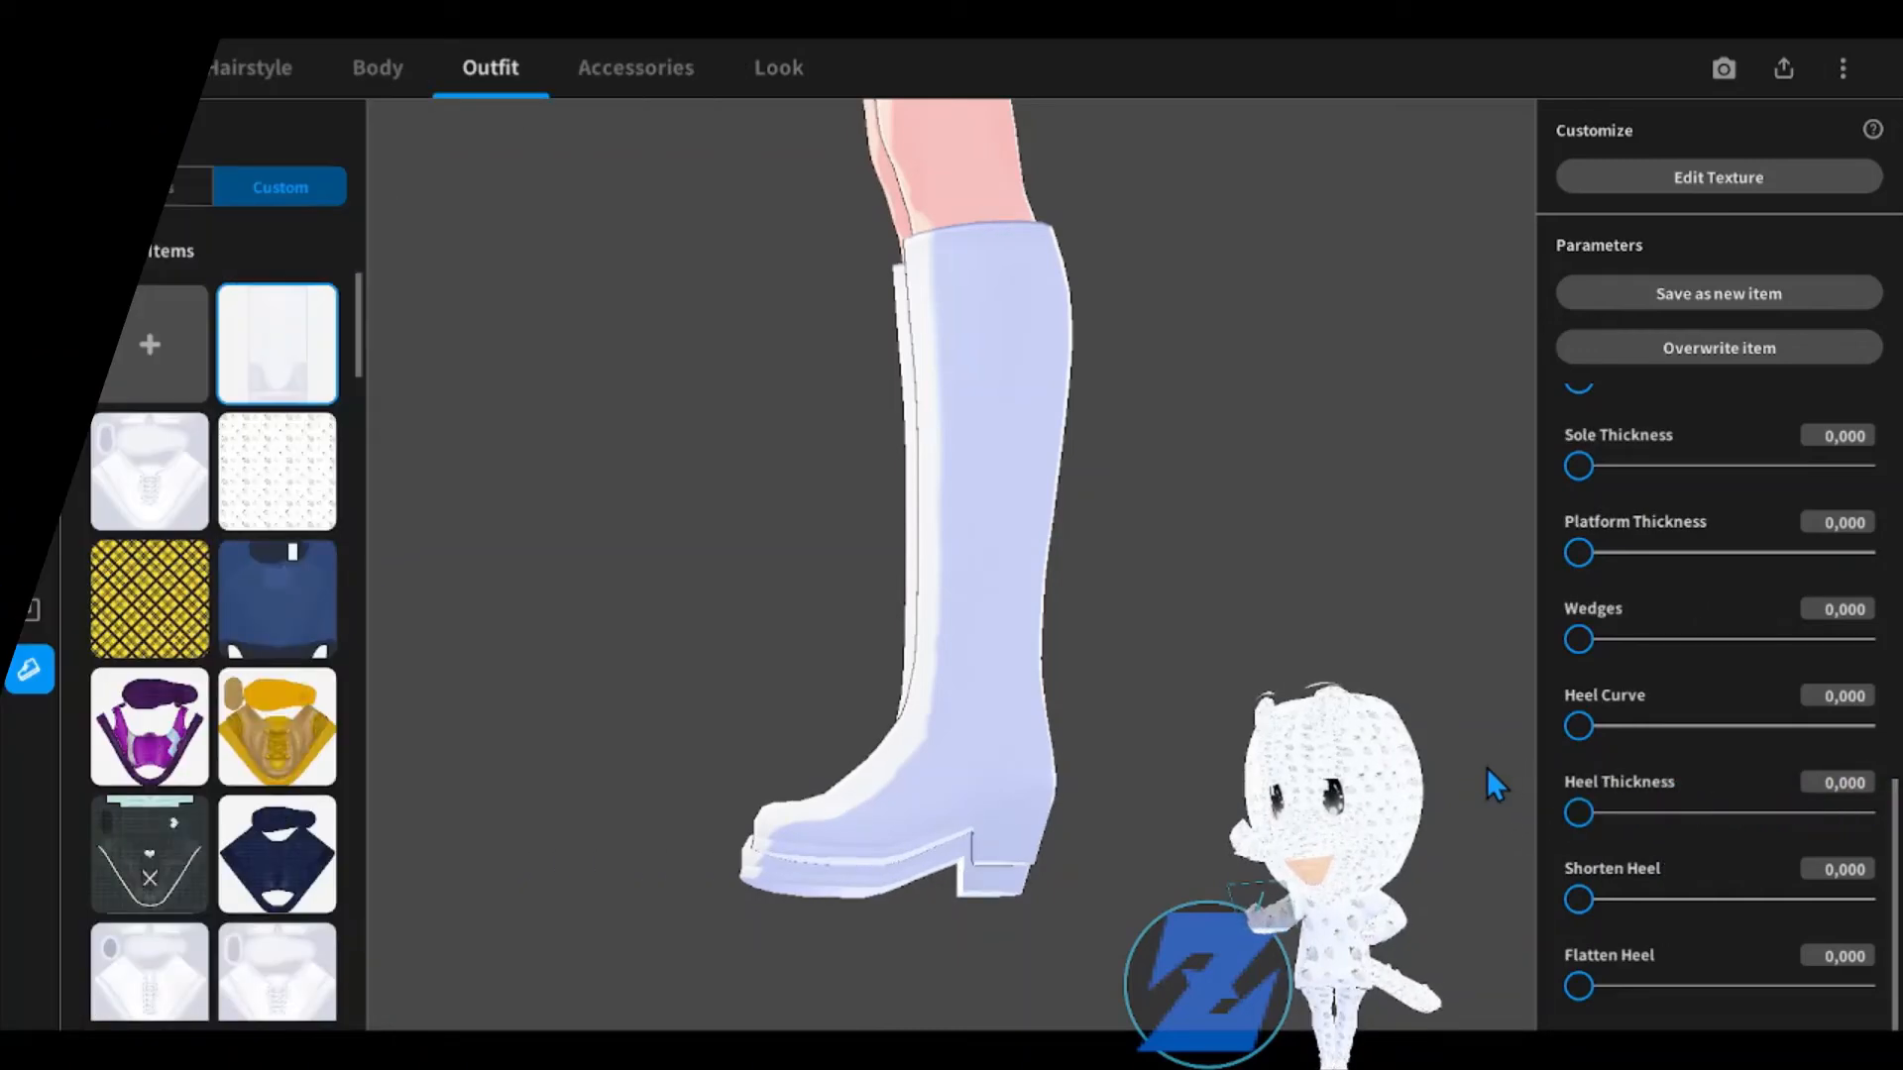
Step: Try Shorten Heel at 100, restore it to 0, and clear the Ankle Crease and Overall Volume tweaks
drag(1580, 900, 1881, 900)
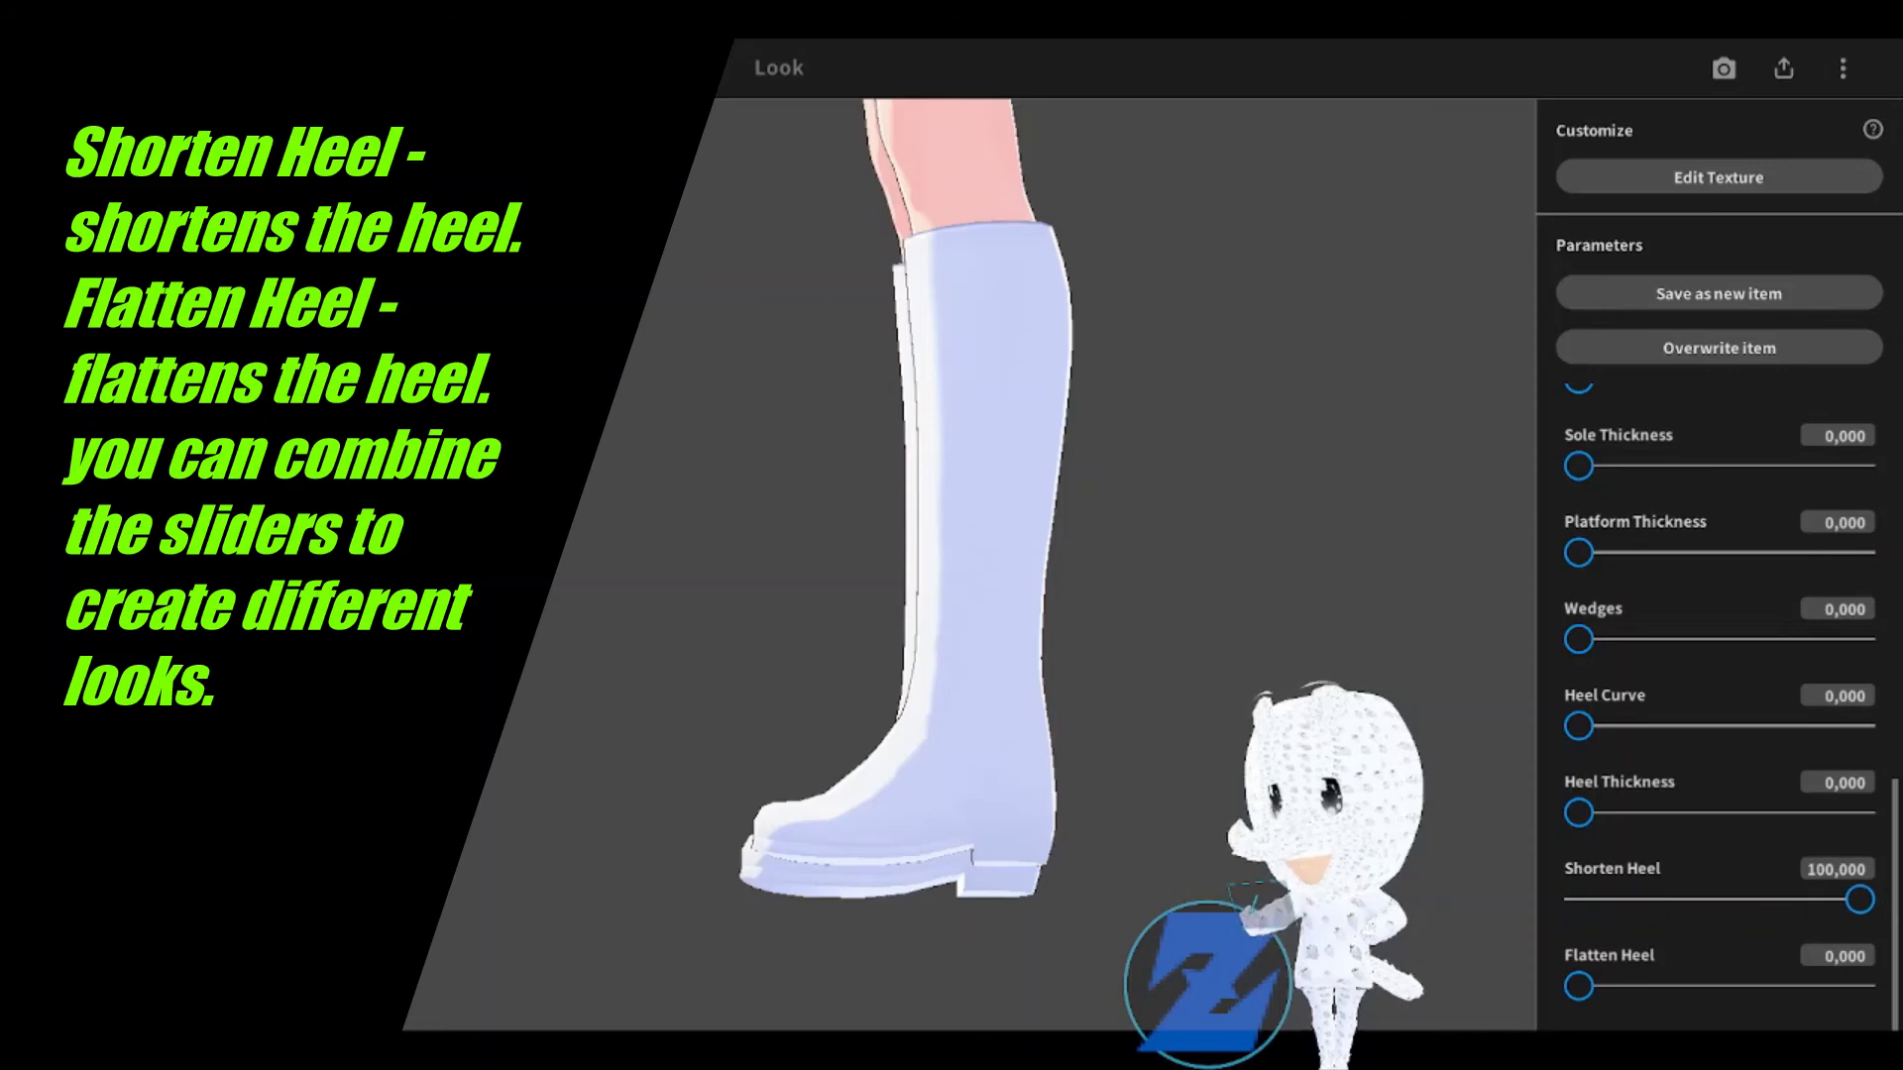
drag(1883, 900, 1581, 900)
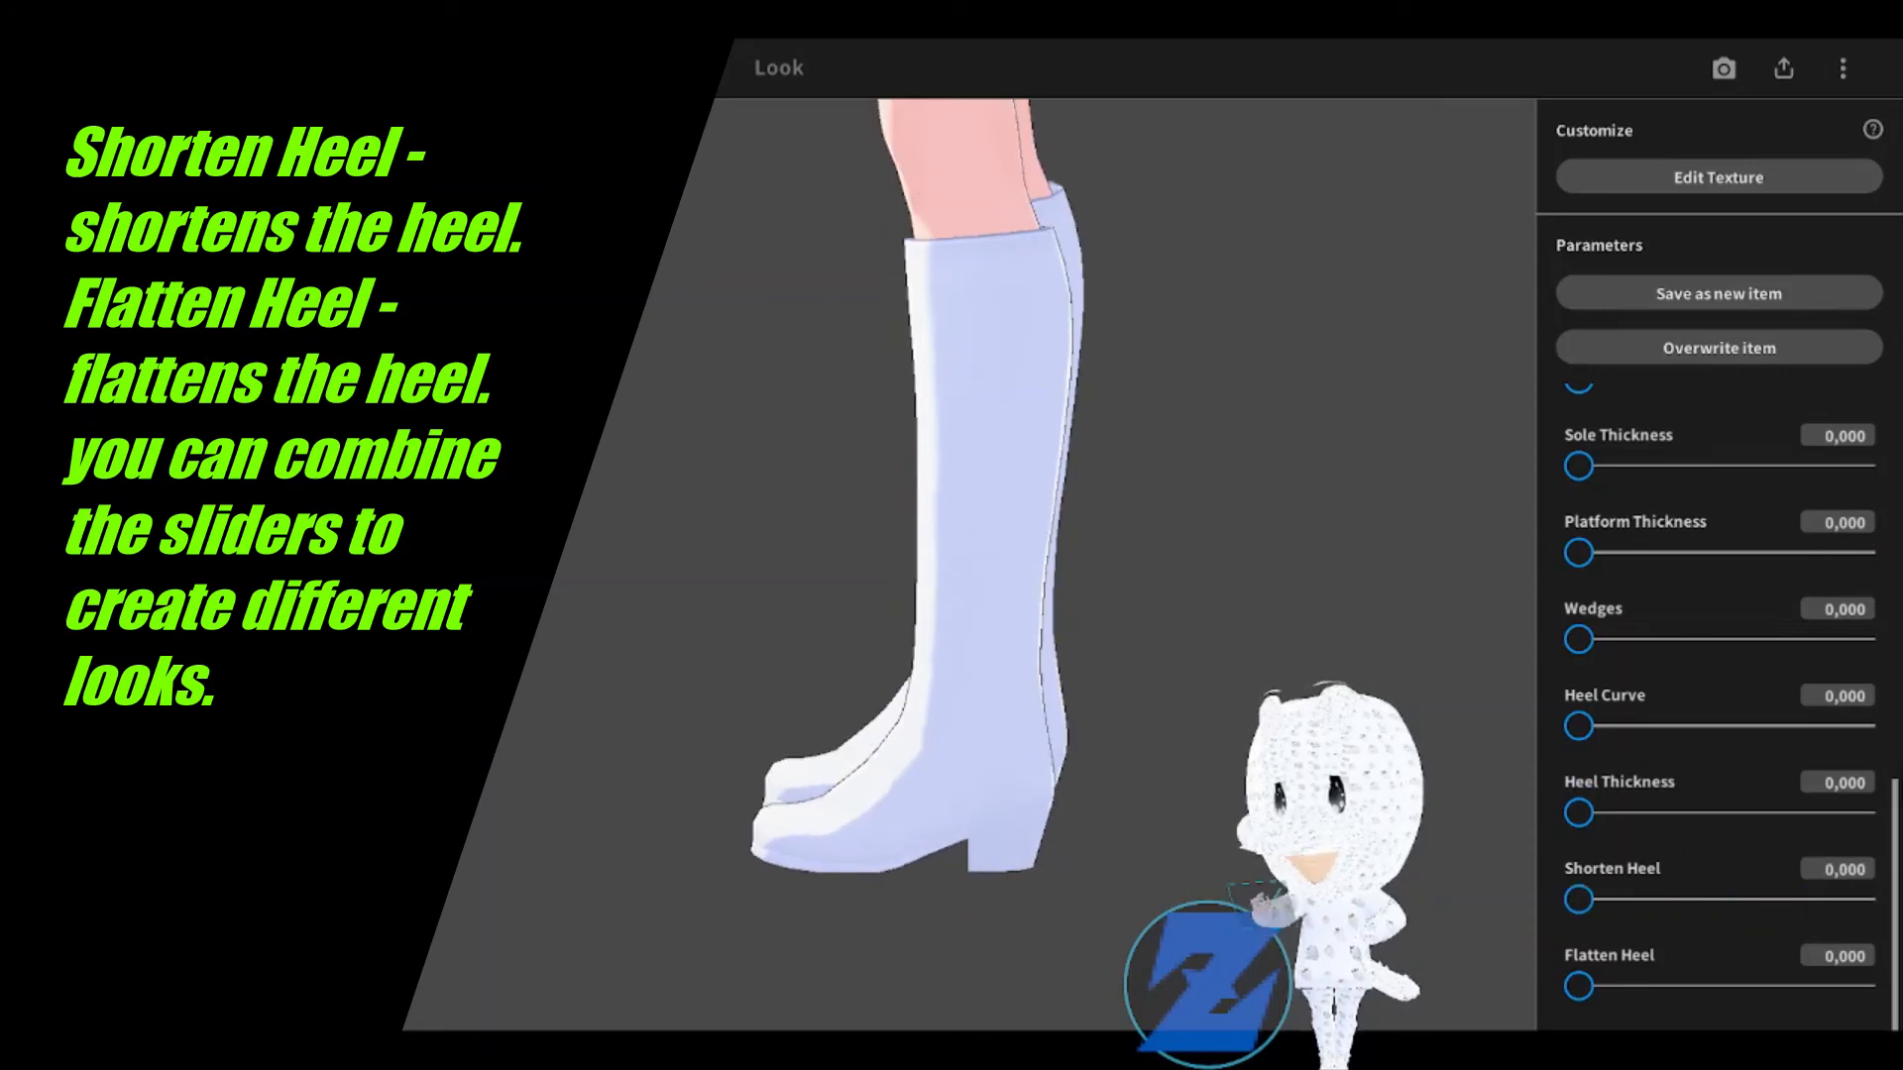
drag(1582, 985, 1801, 985)
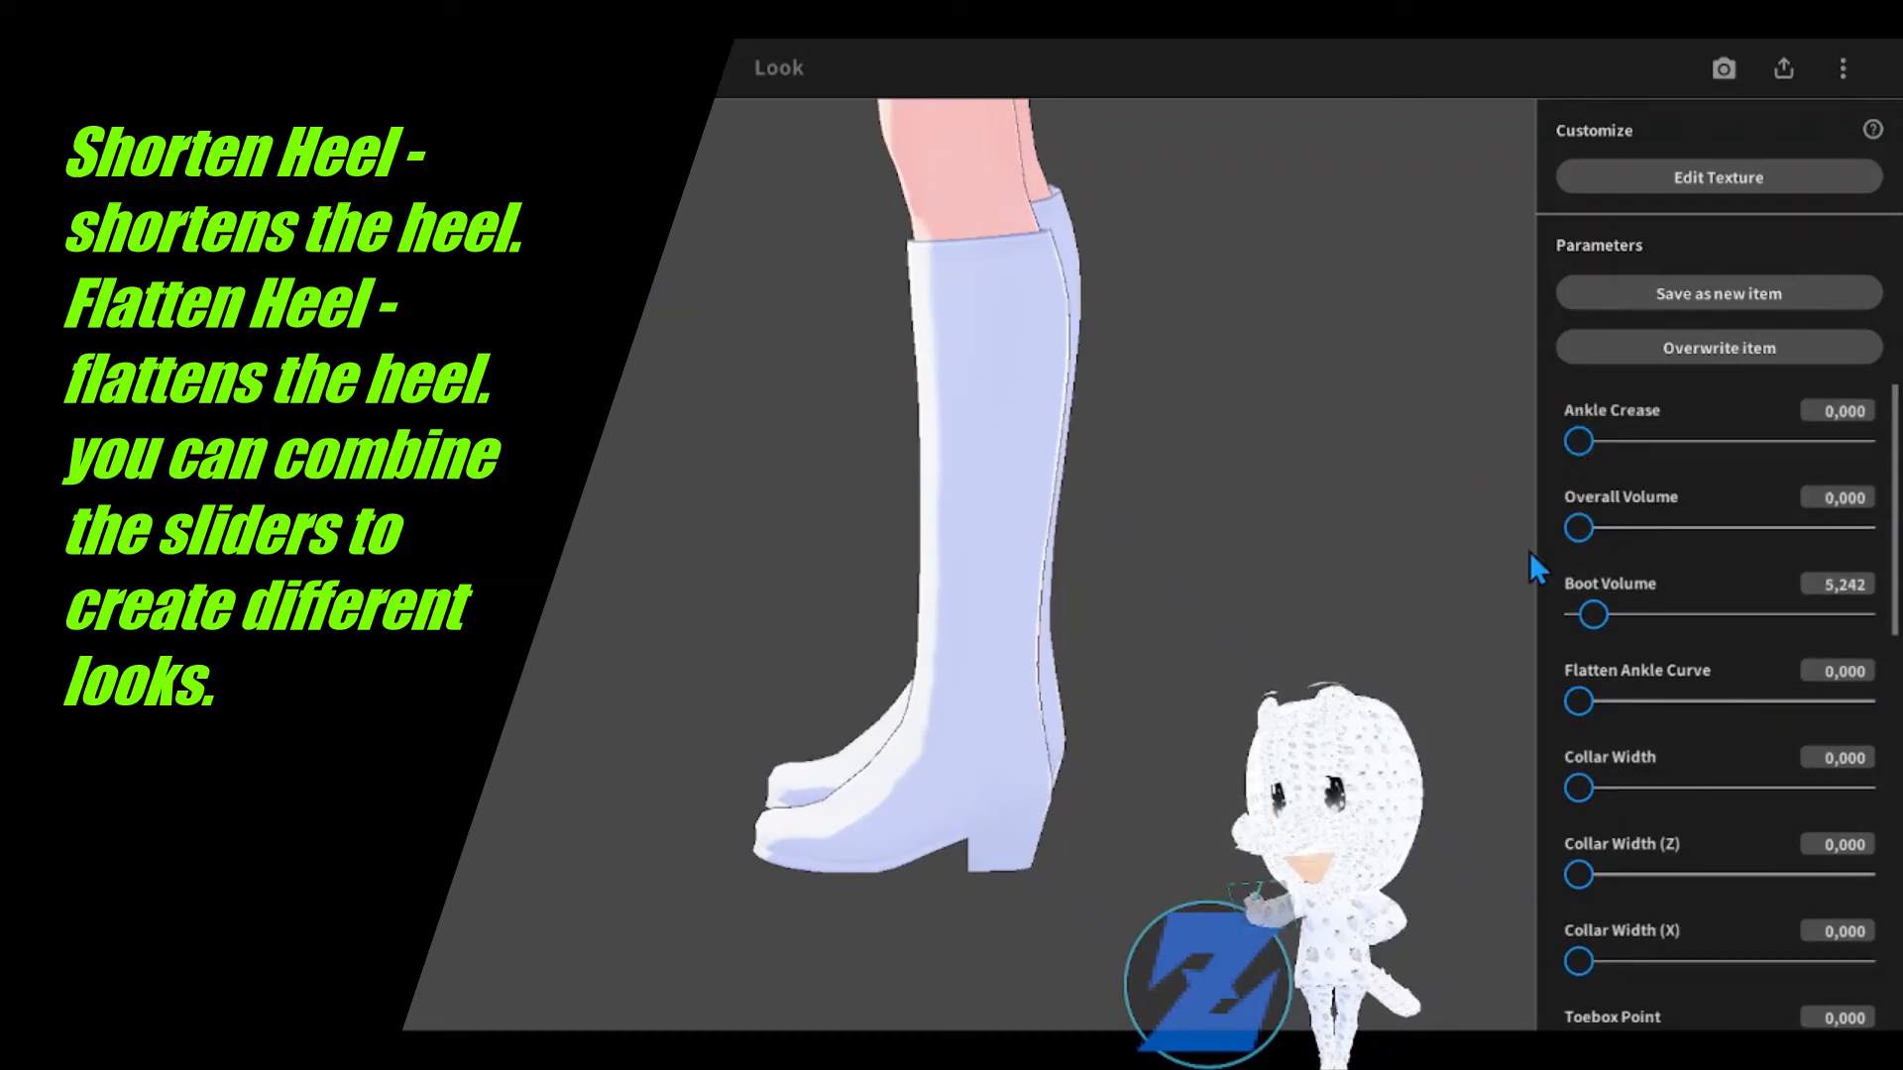
drag(1591, 614, 1572, 615)
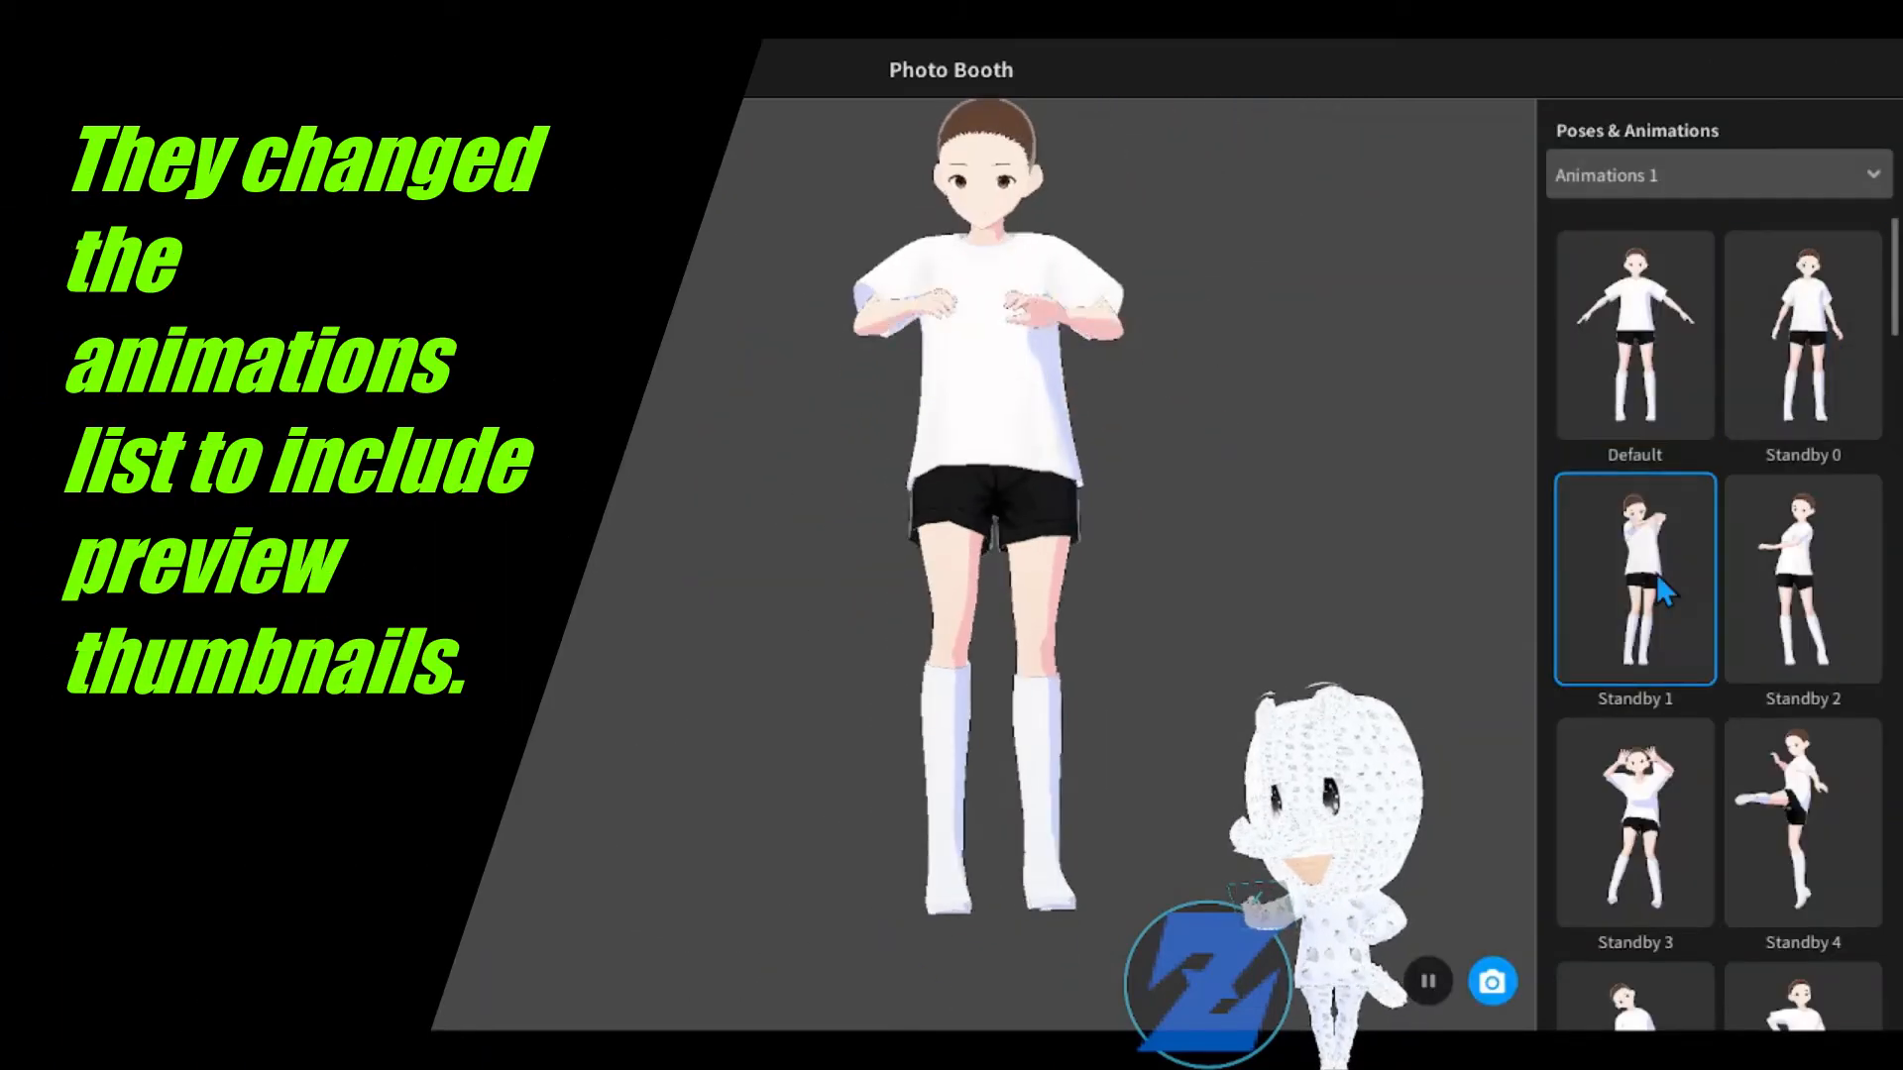
Step: Scroll through the Standby animation list in Photo Booth's Poses & Animations
scroll(down, 3)
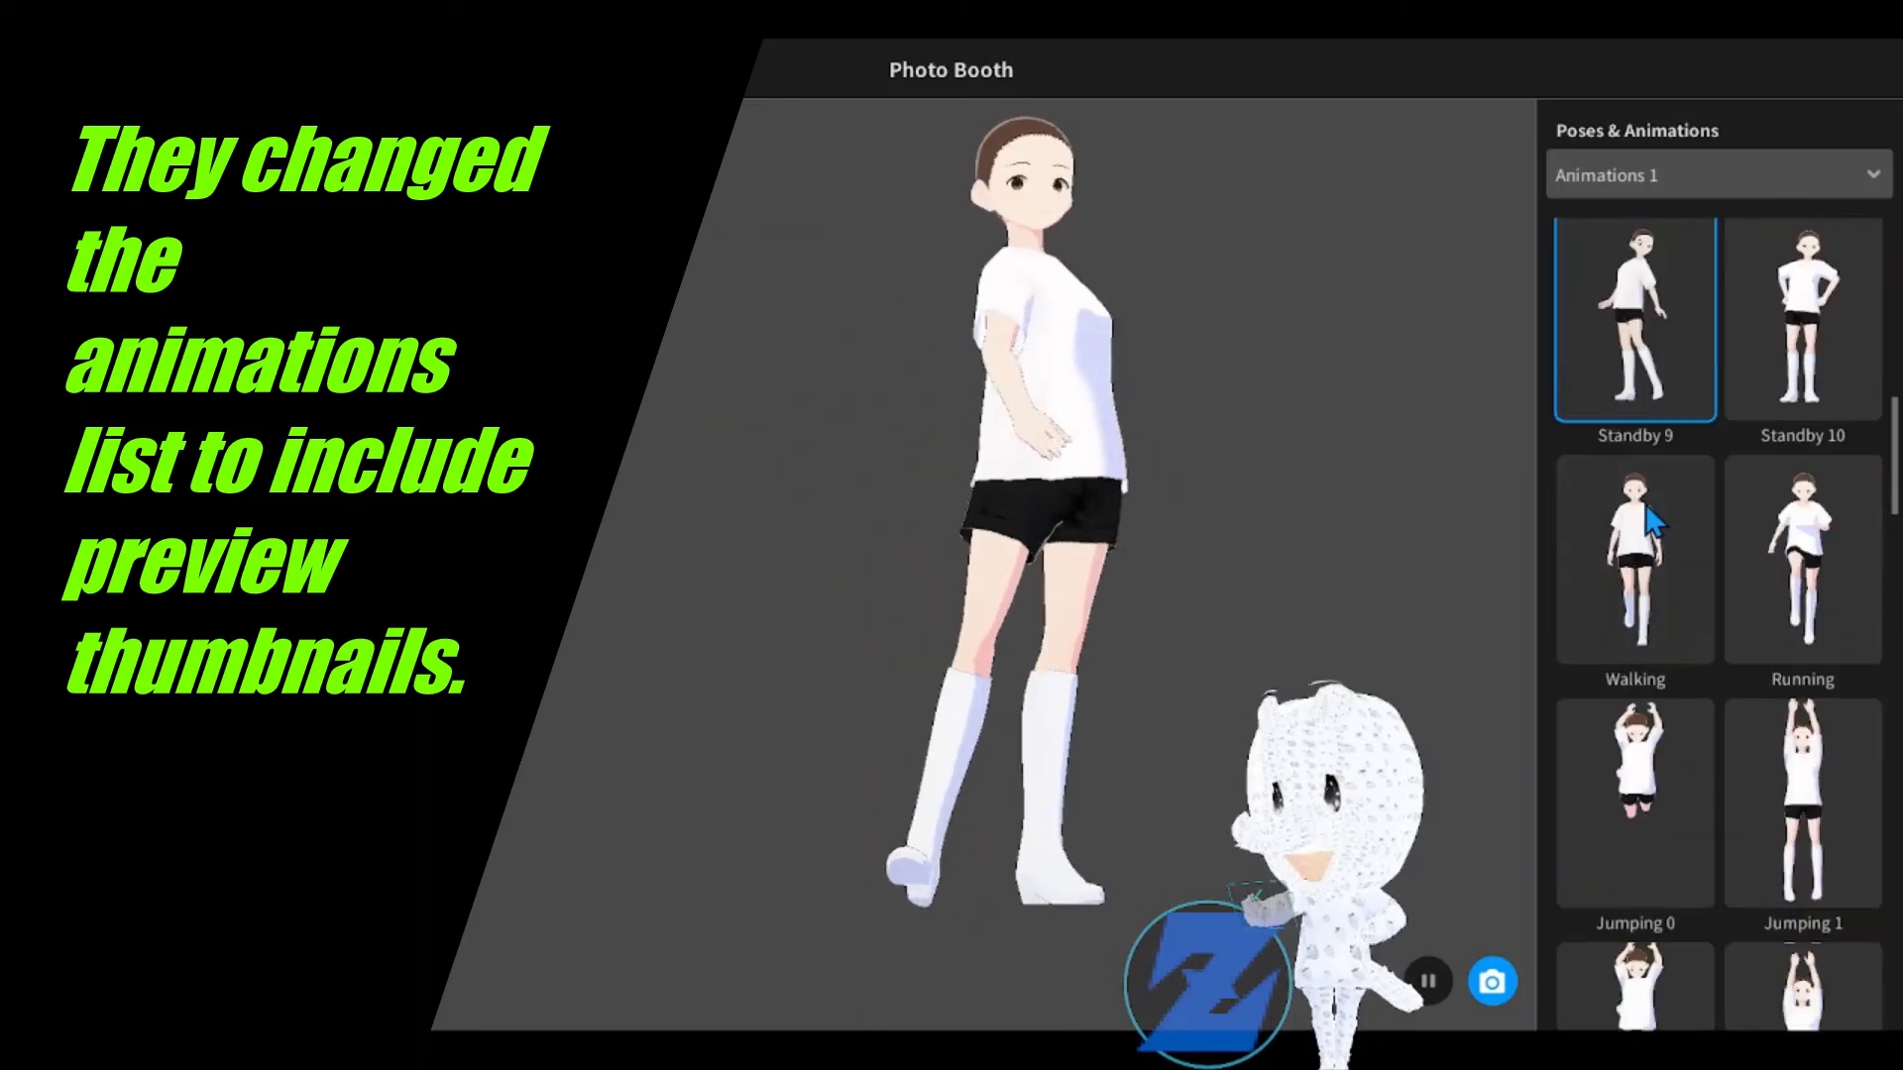